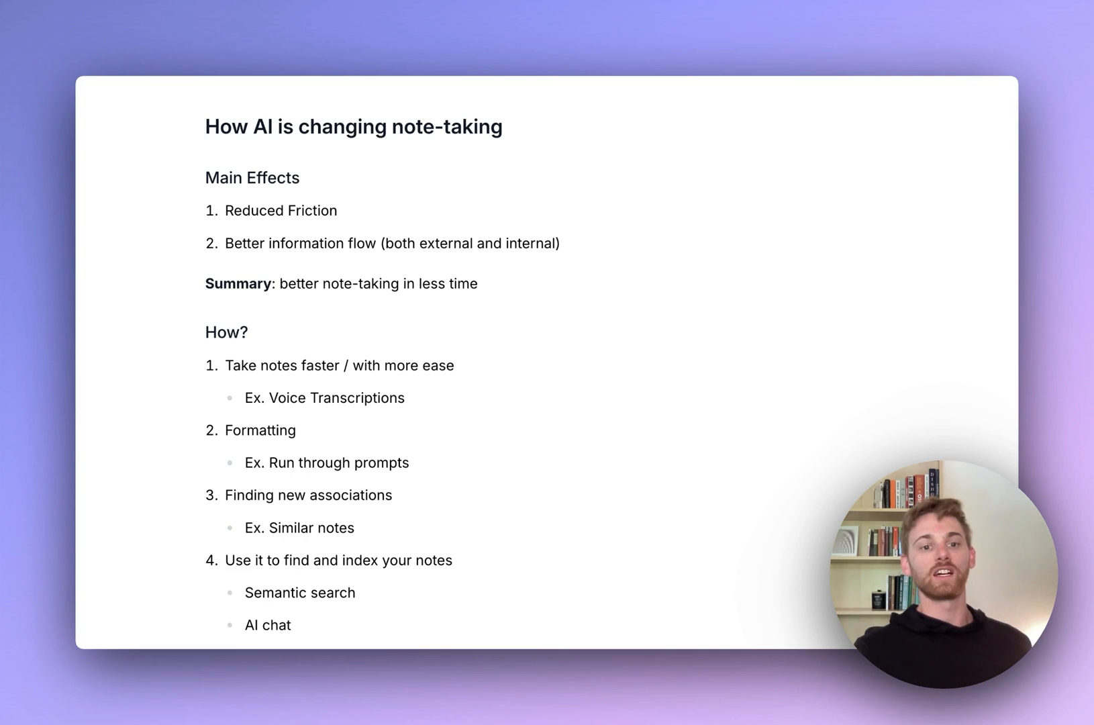
- Scroll the May 27th, 2024 daily note and start recording an audio memo
scroll("down", 3)
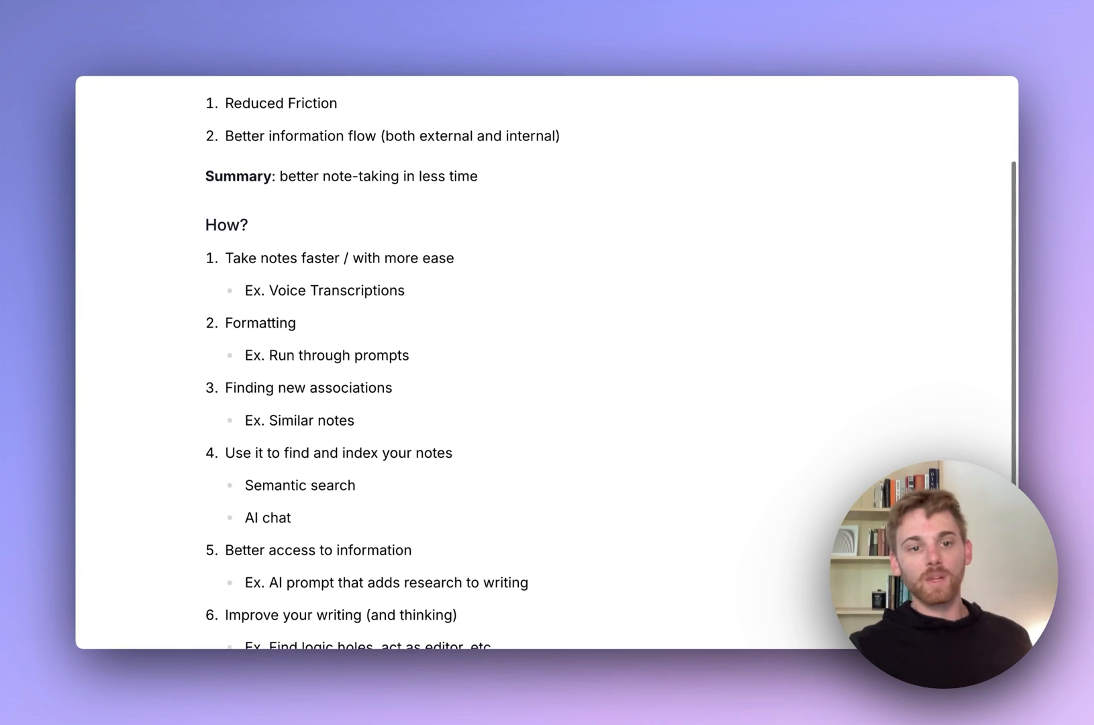
scroll("down", 3)
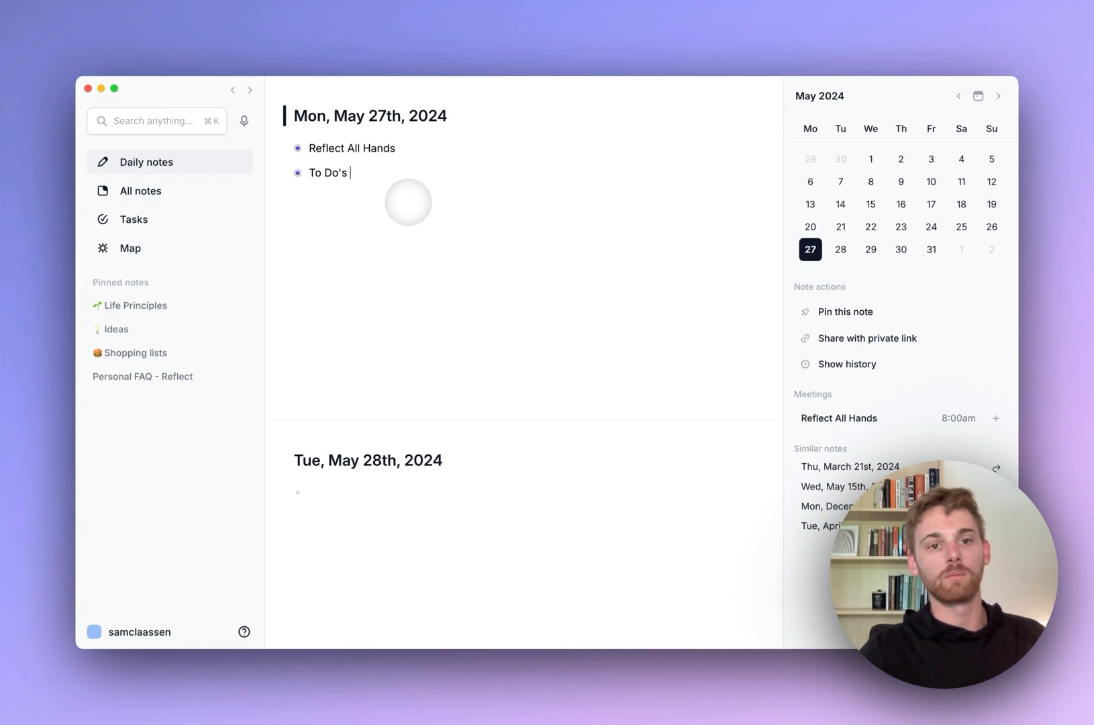
mouse_move(244, 121)
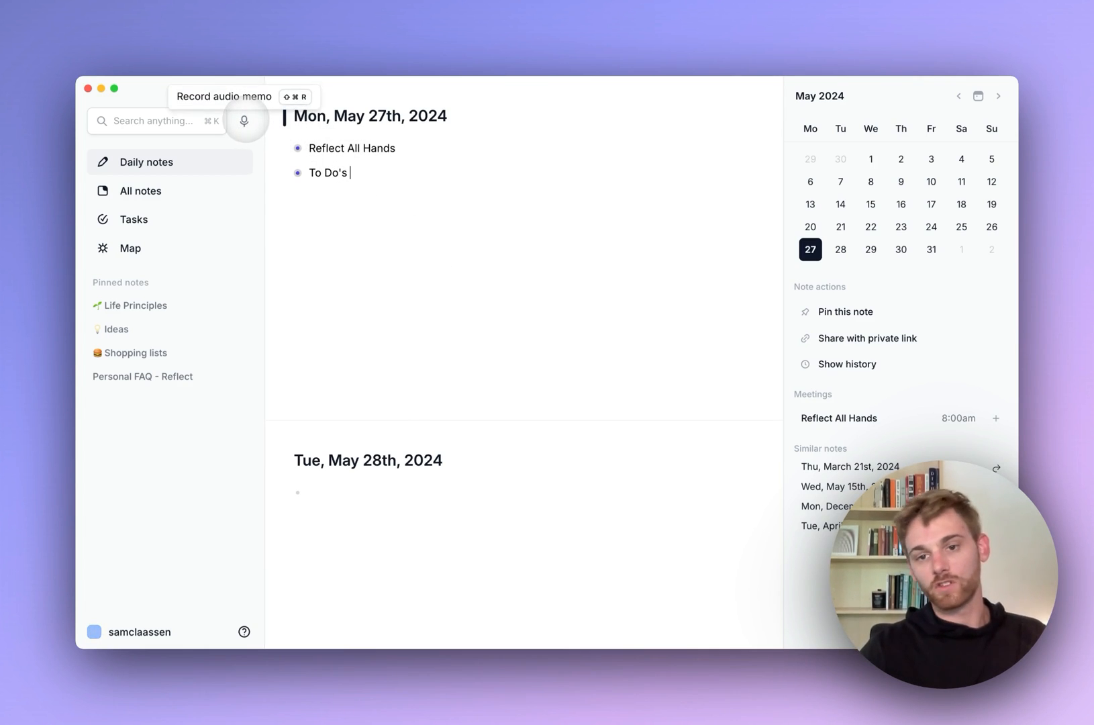
left_click(245, 121)
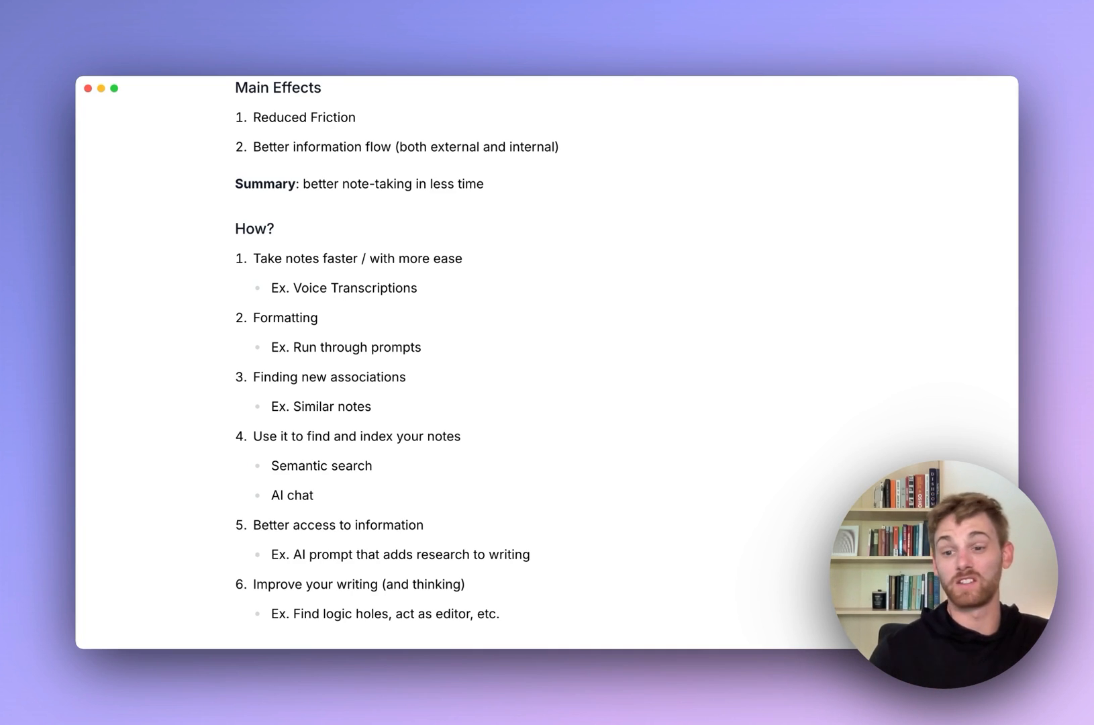
left_click(270, 287)
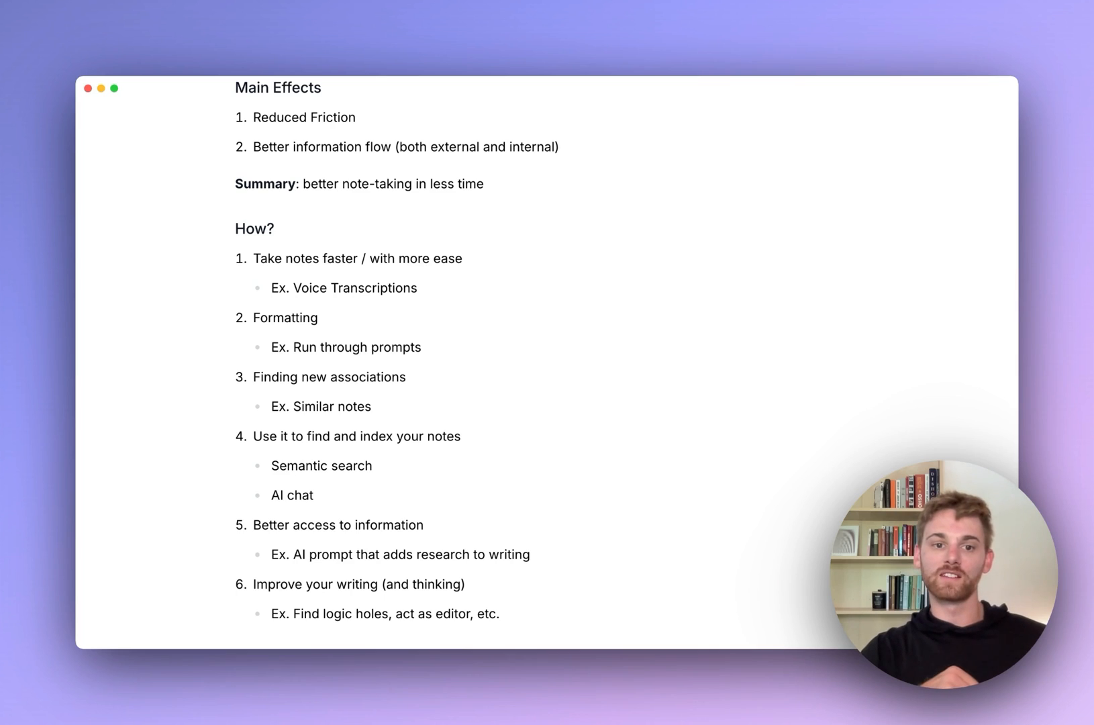
left_click(271, 287)
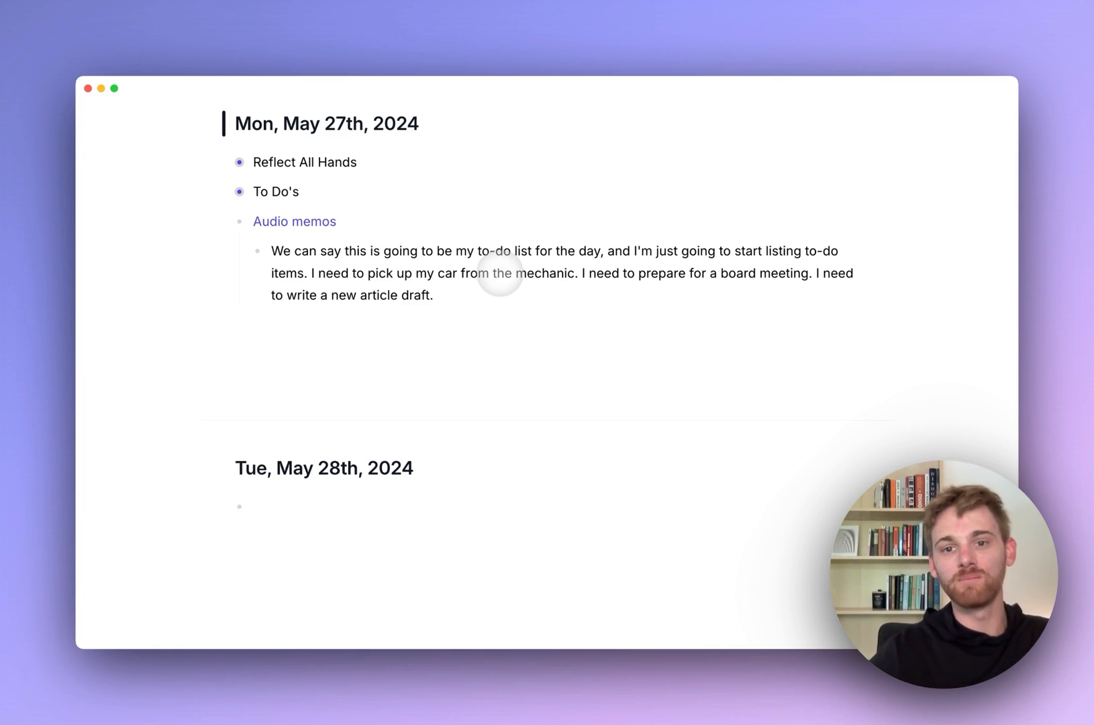
- Replace the transcript with 'List action items' to-dos and delete the Audio memos line
double_click(499, 273)
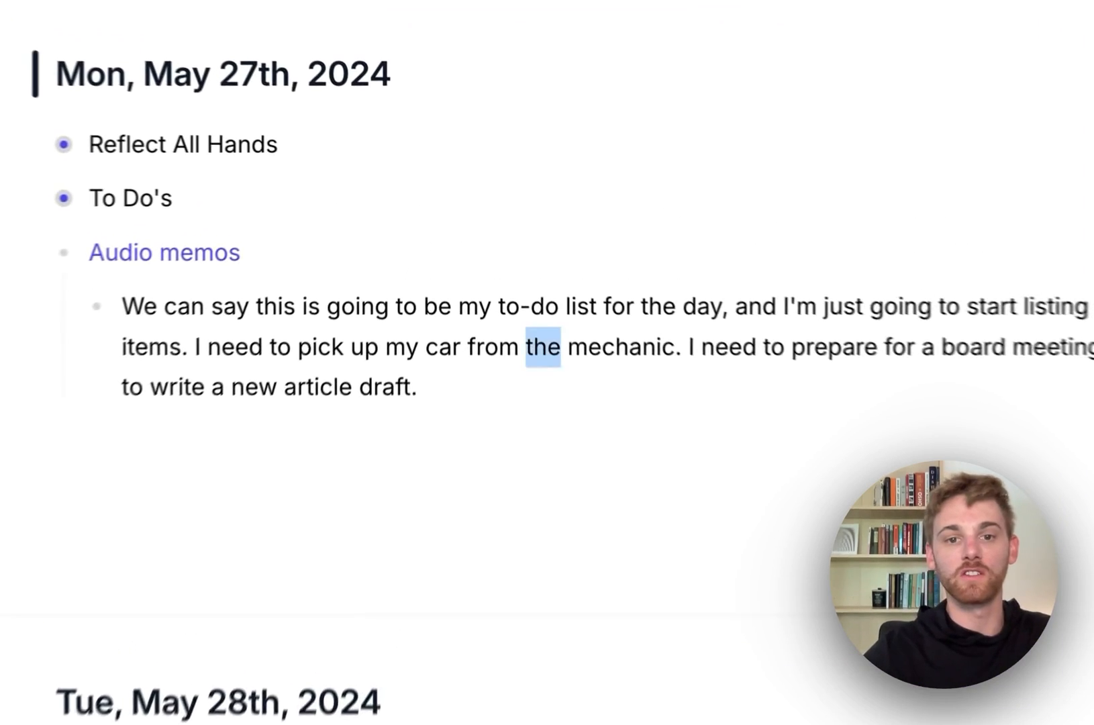
key("cmd+j")
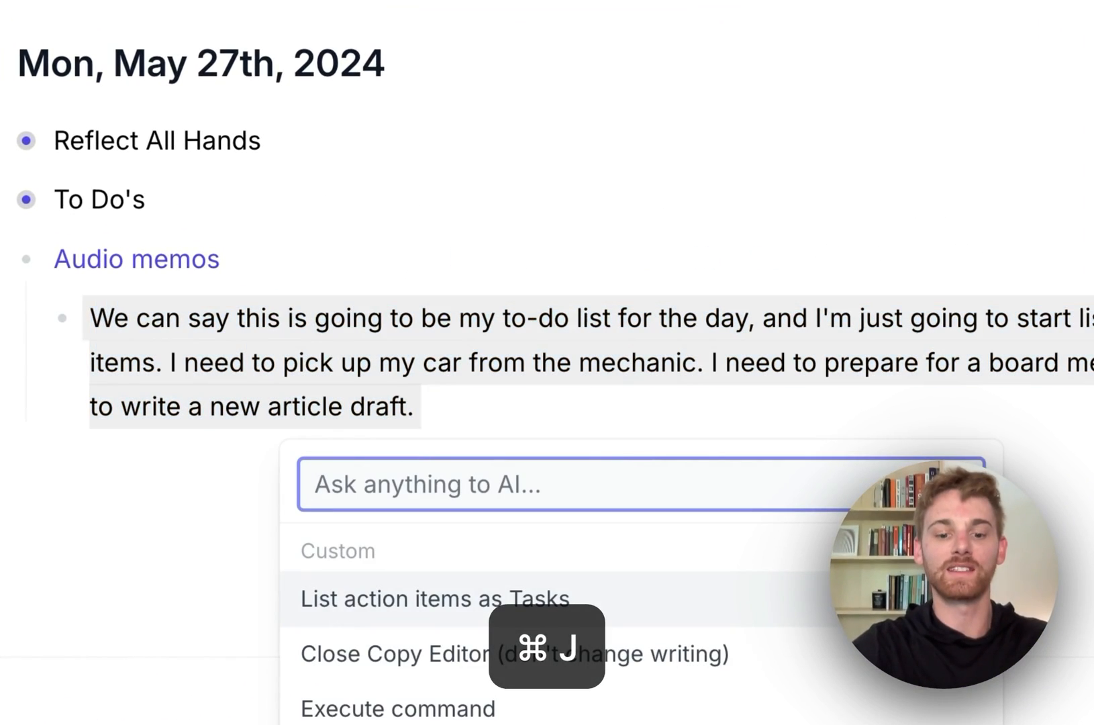
type("action")
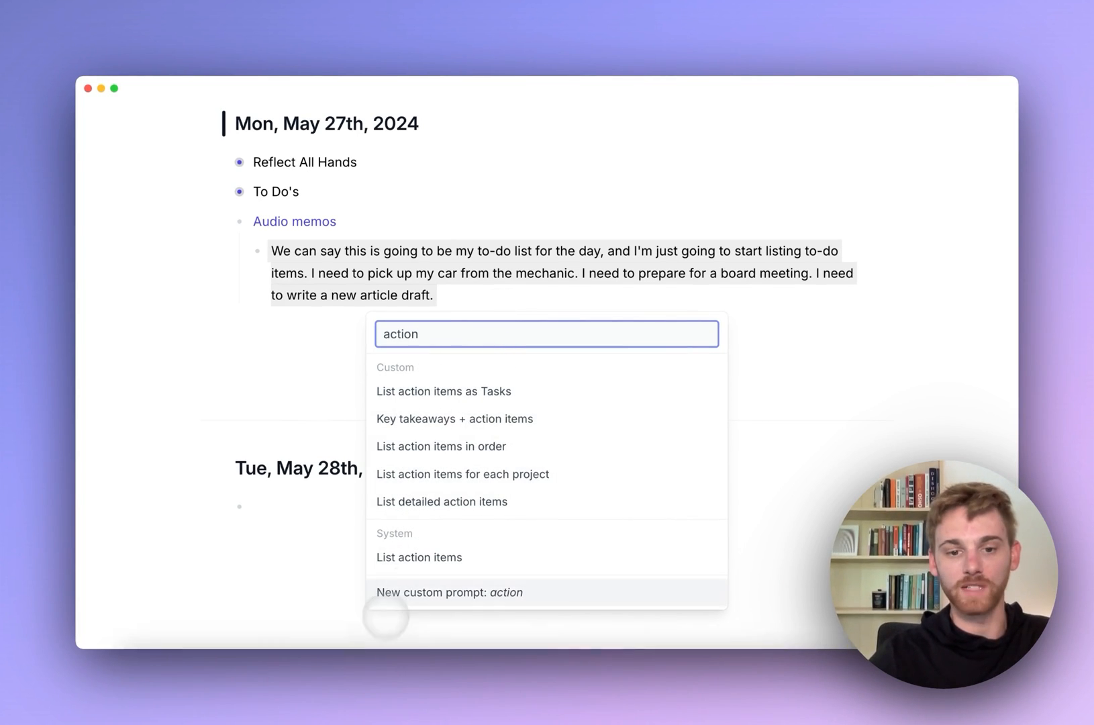
left_click(418, 556)
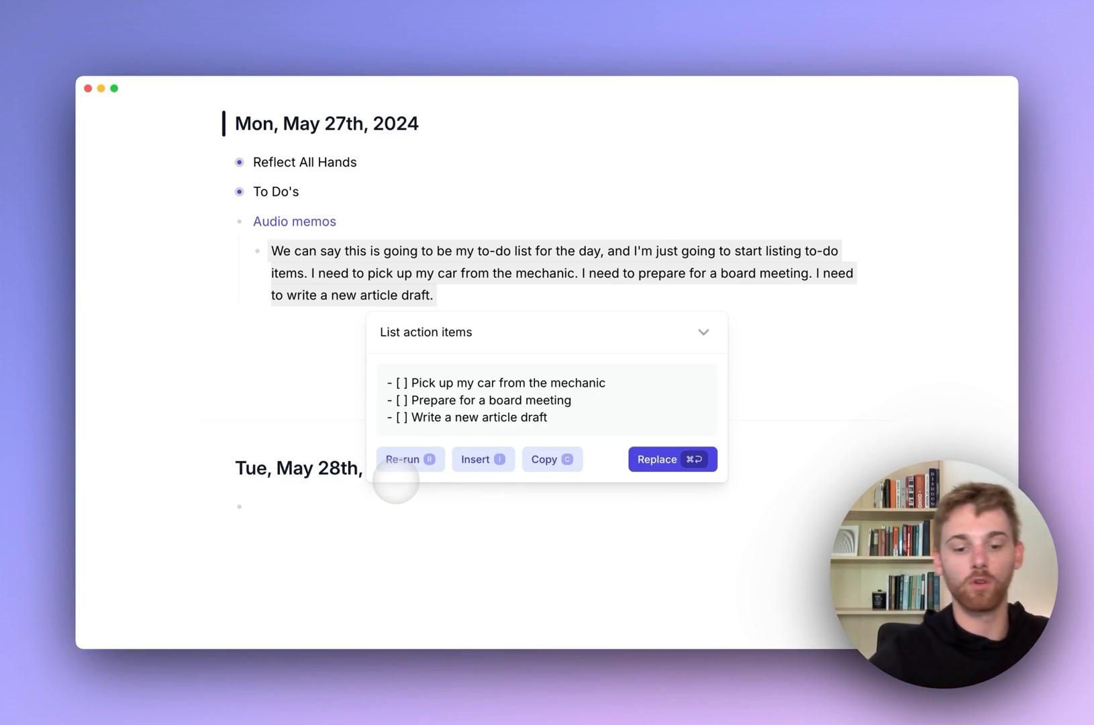
left_click(671, 459)
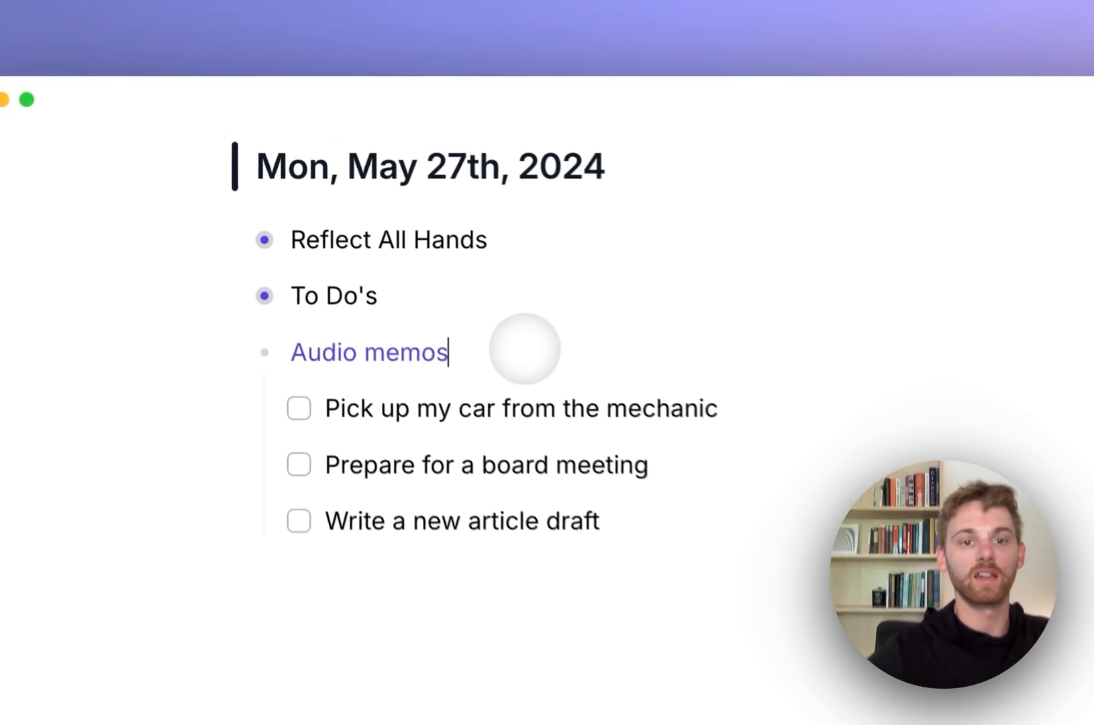
key("backspace")
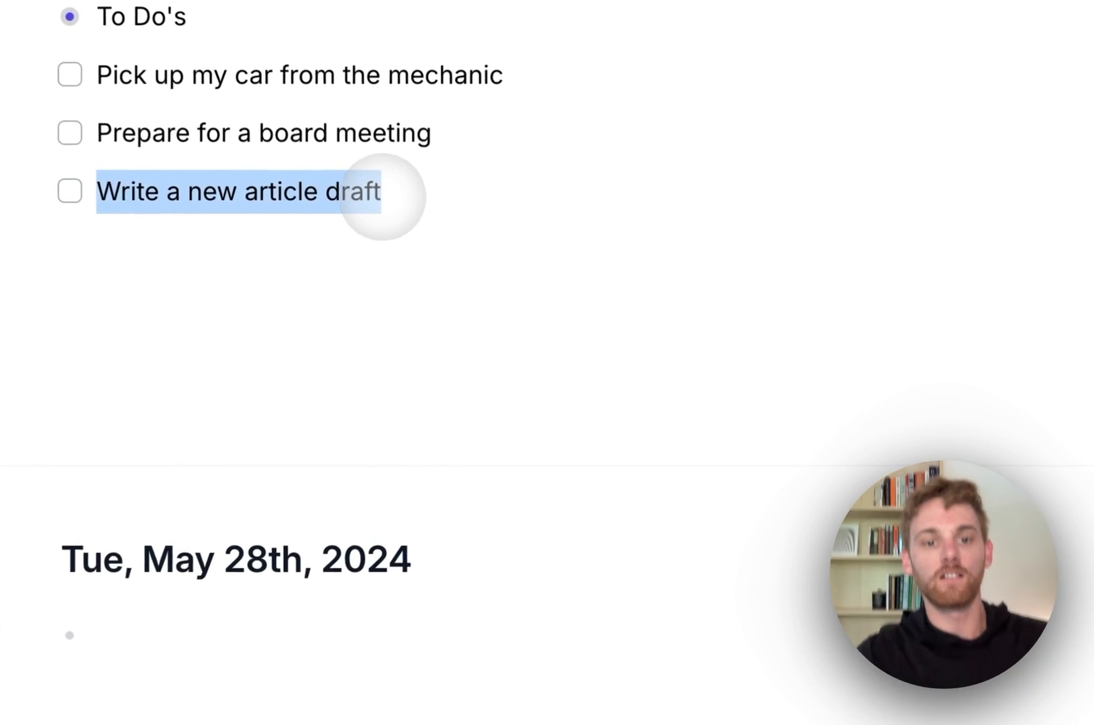
- Browse the AI prompt list for the 'Write a new article draft' task
key("cmd+j")
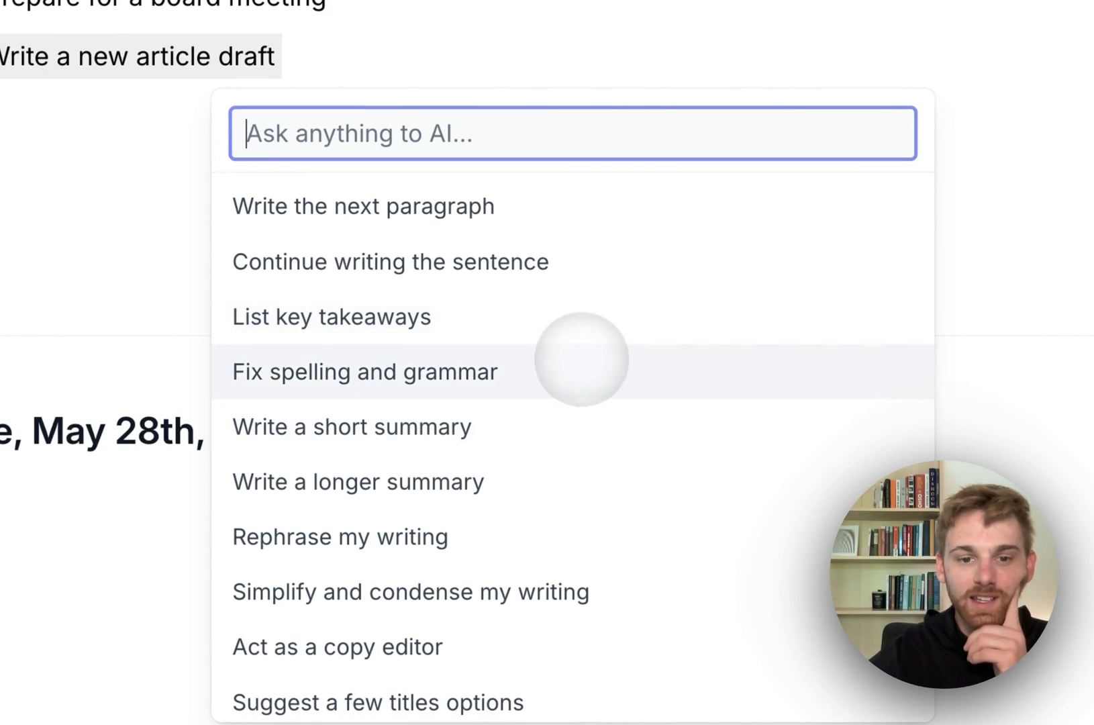
scroll("down", 3)
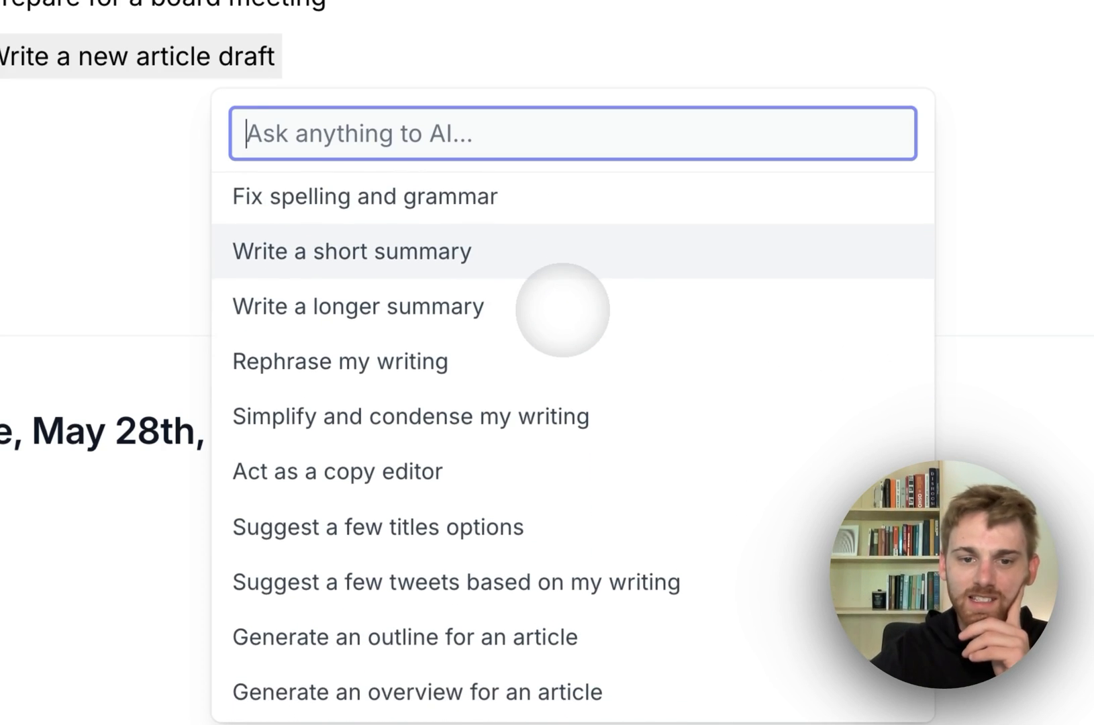
scroll("down", 3)
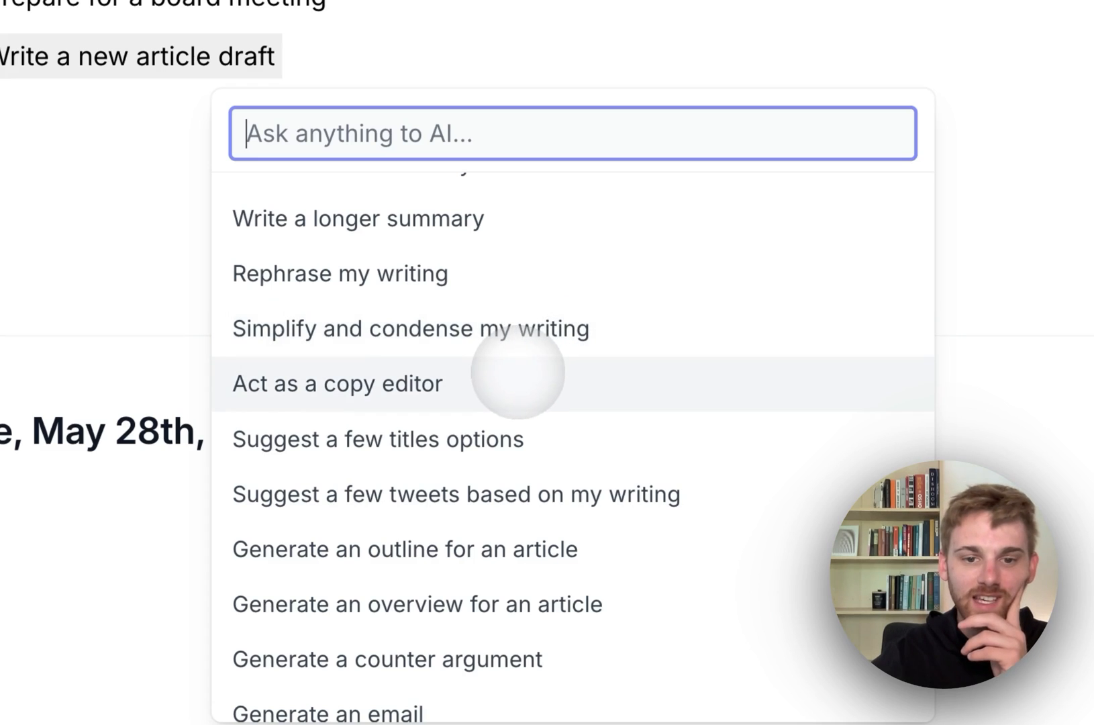
scroll("down", 3)
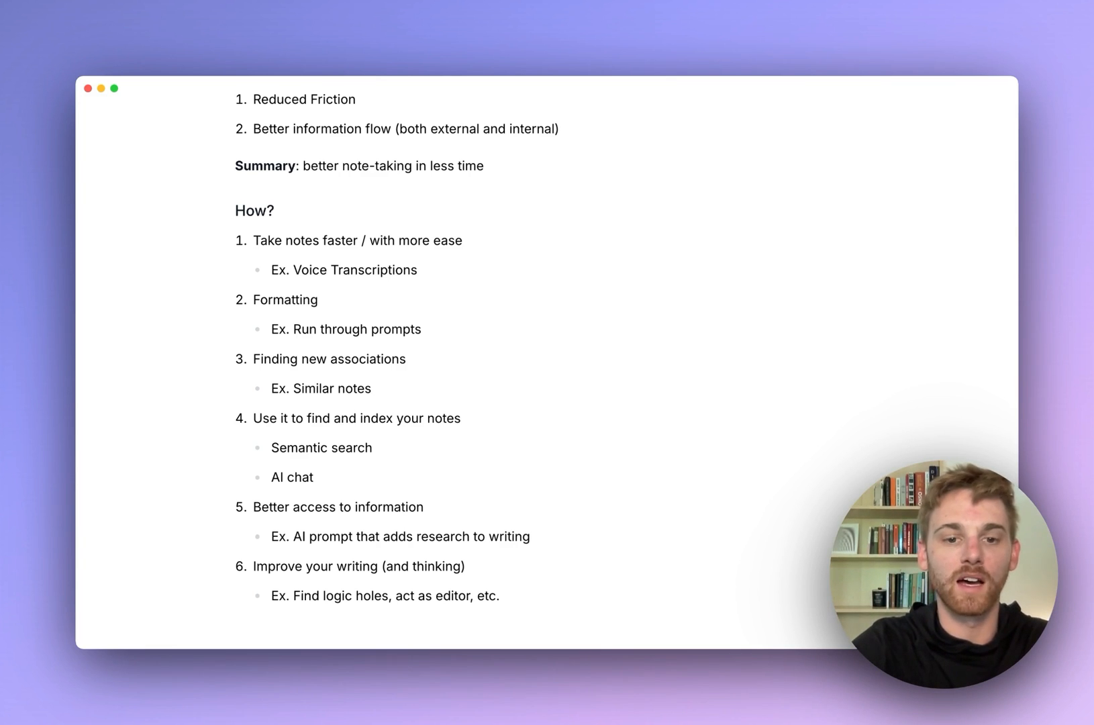
- Exit focus mode and go to the May 27th daily note
key("cmd+shift+f")
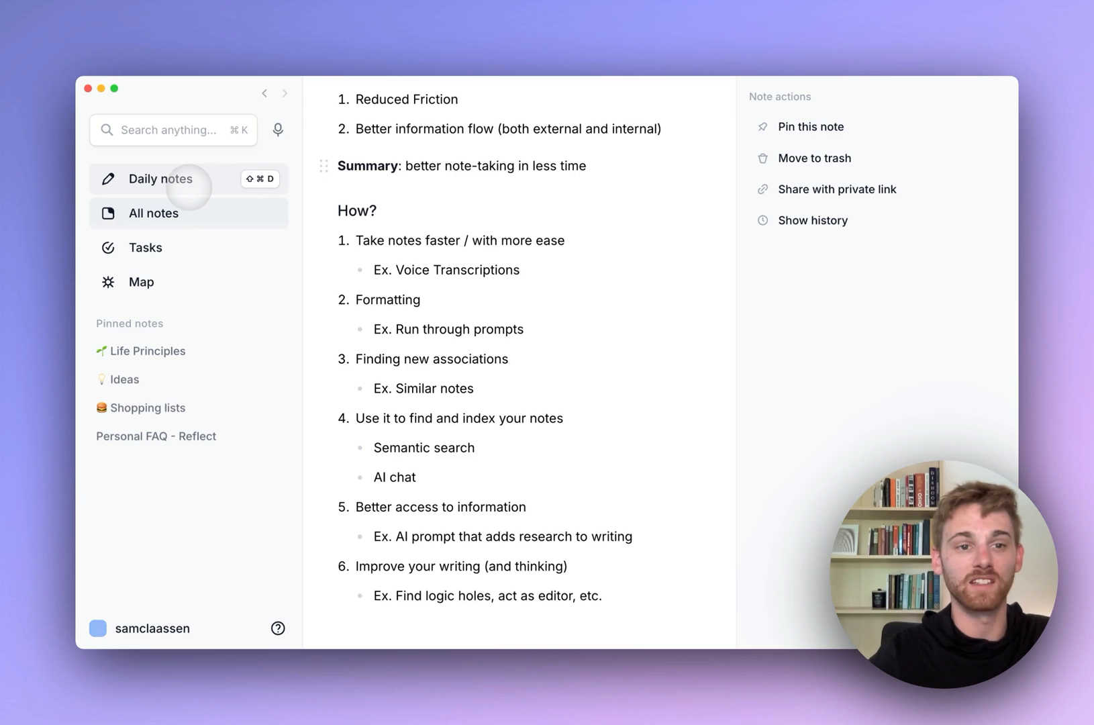
left_click(161, 177)
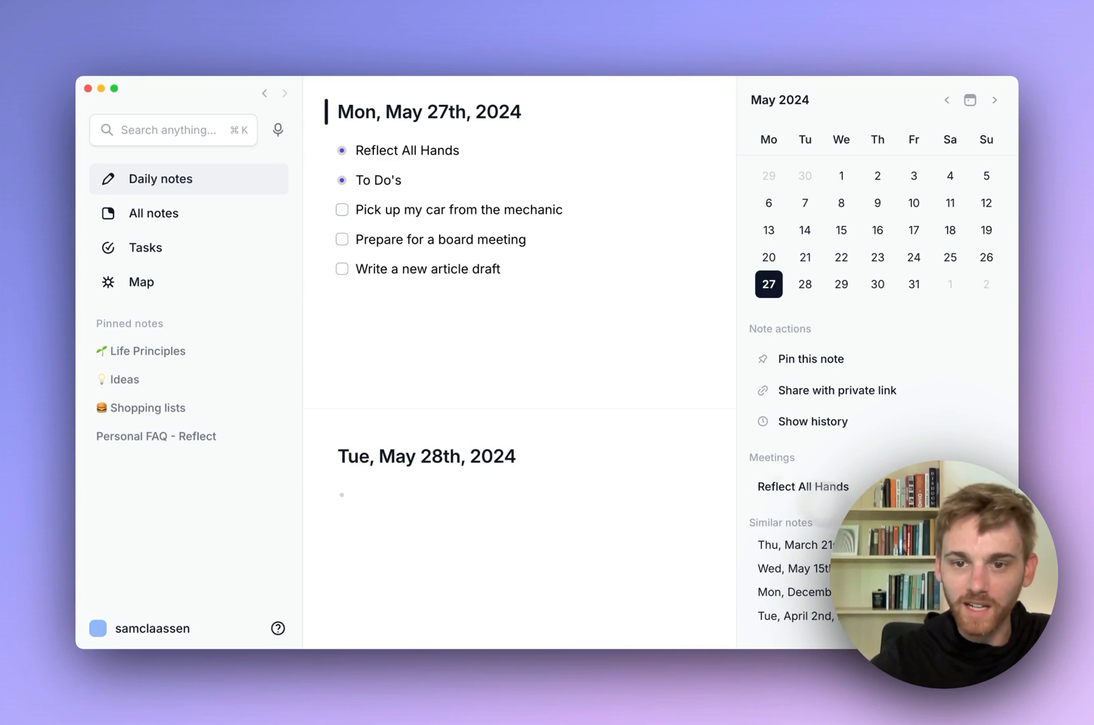
scroll("up", 3)
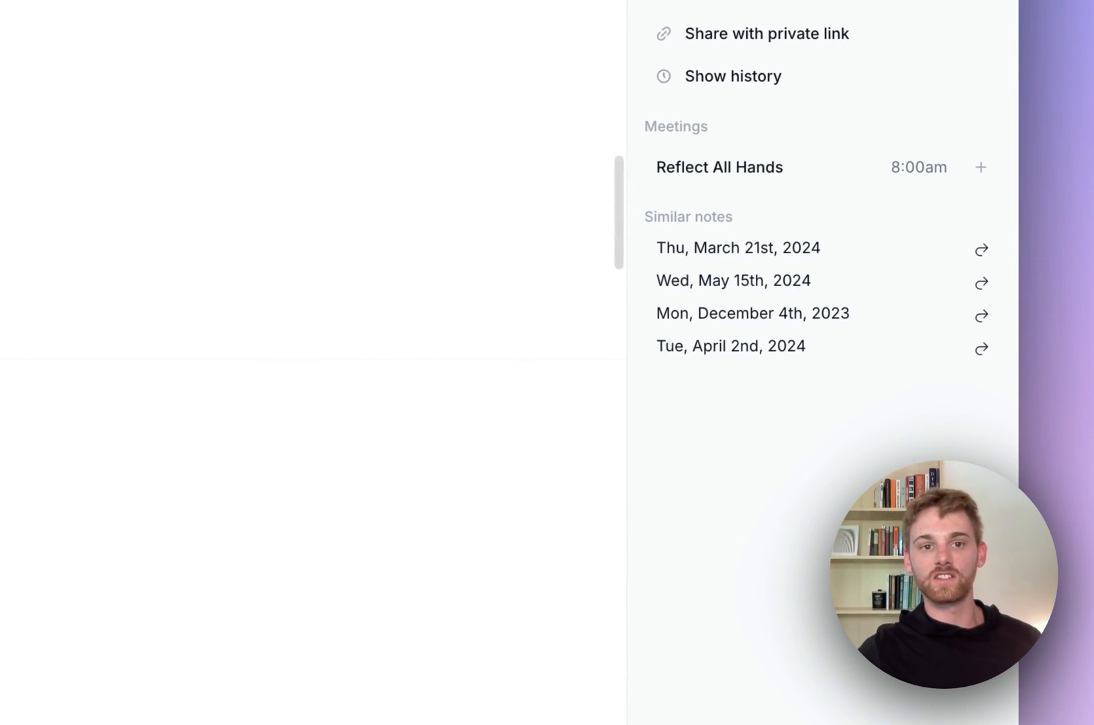
left_click(733, 280)
type("gardening")
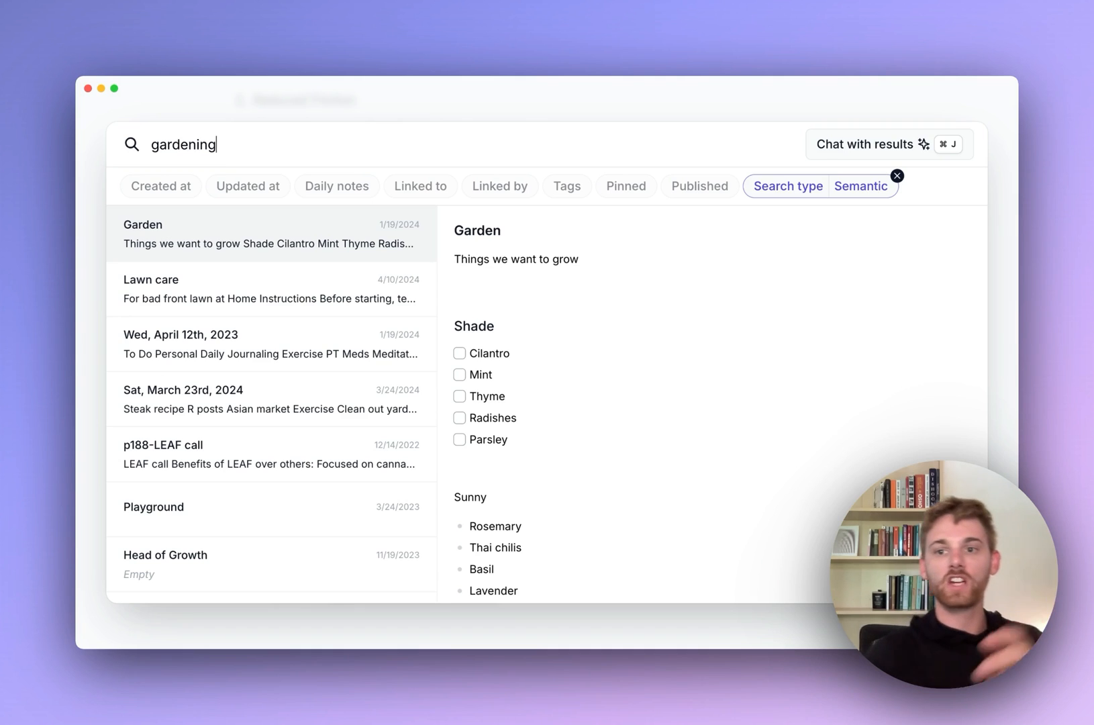
mouse_move(788, 187)
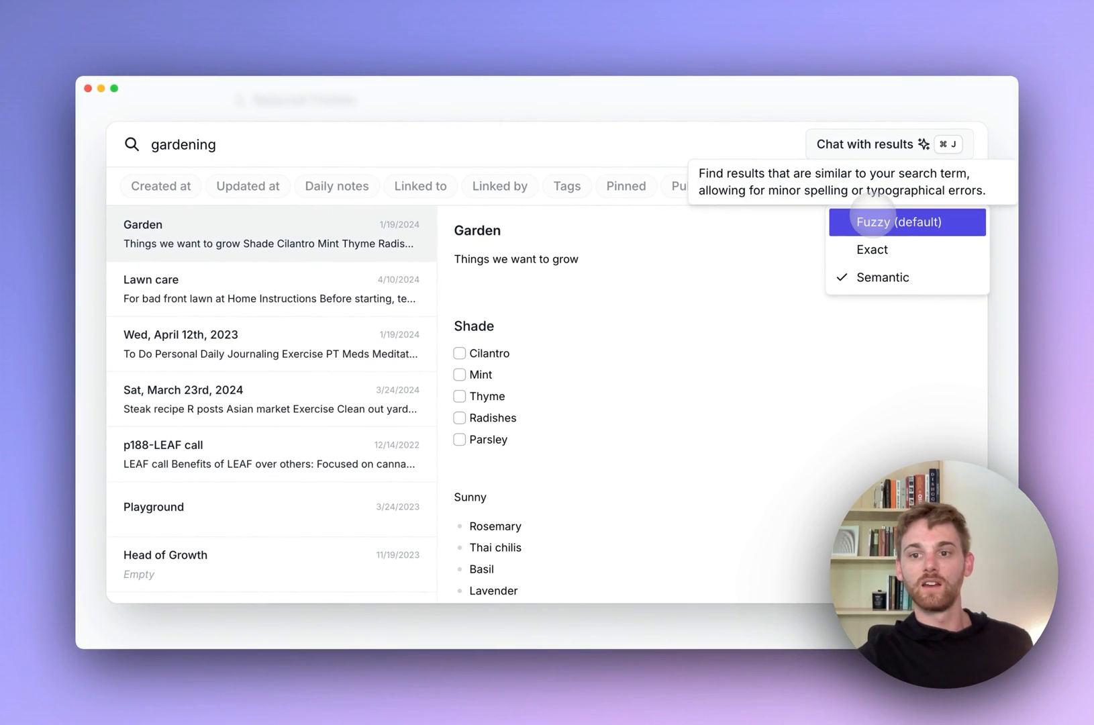
left_click(881, 278)
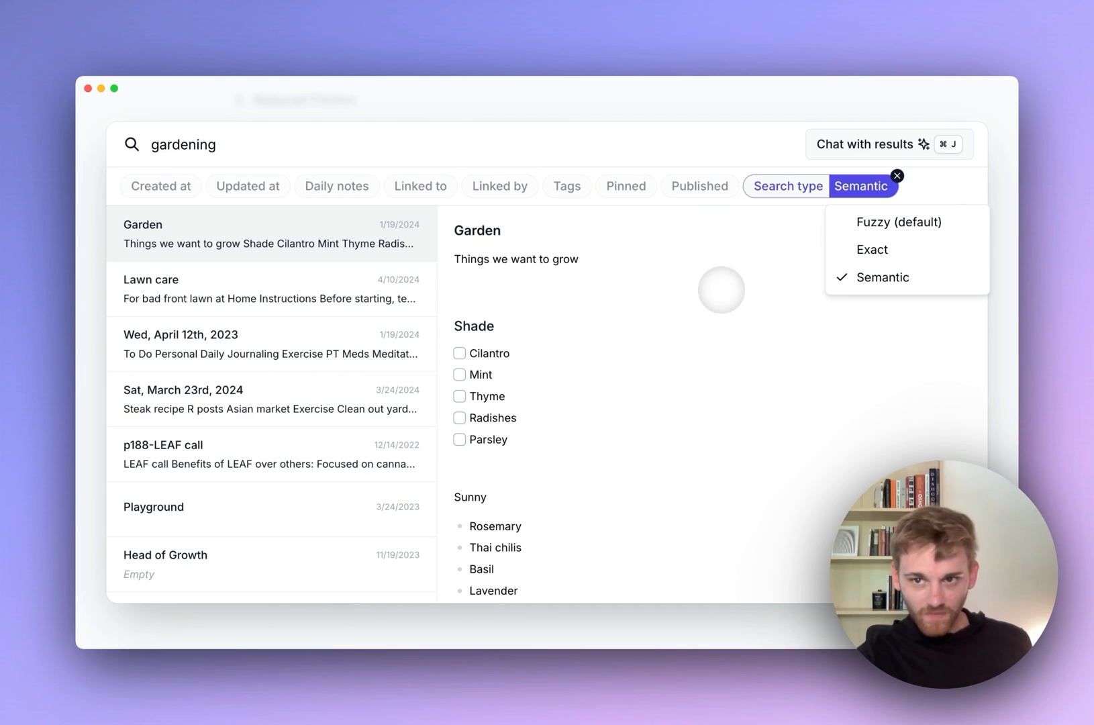
left_click(872, 249)
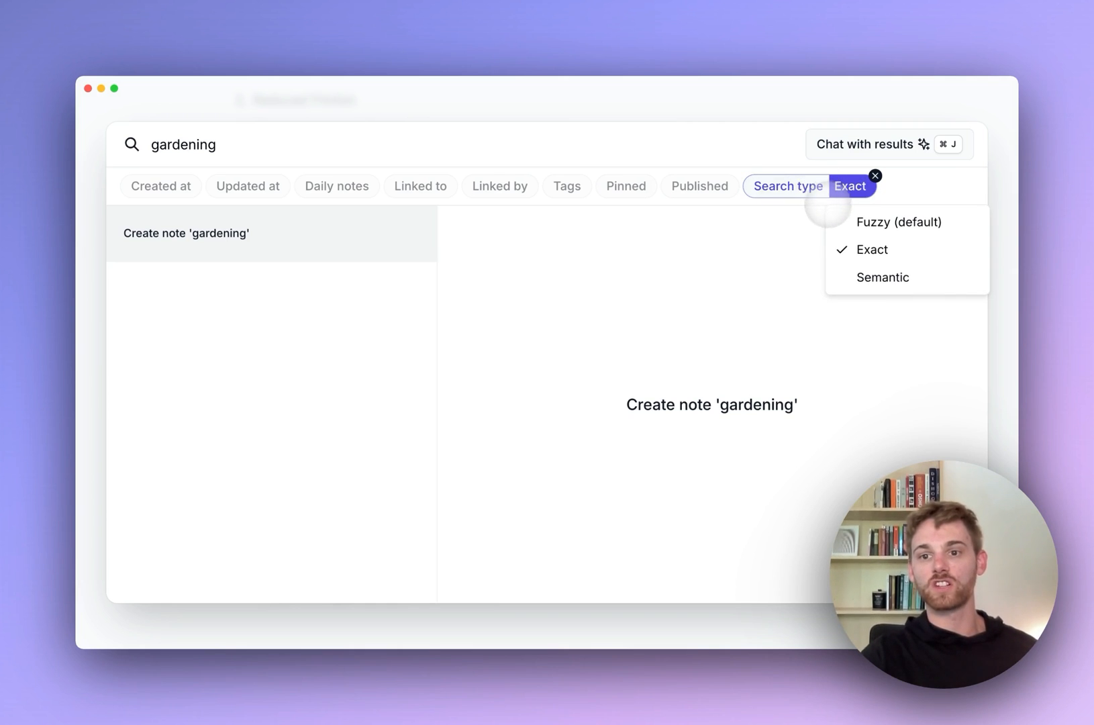
left_click(899, 222)
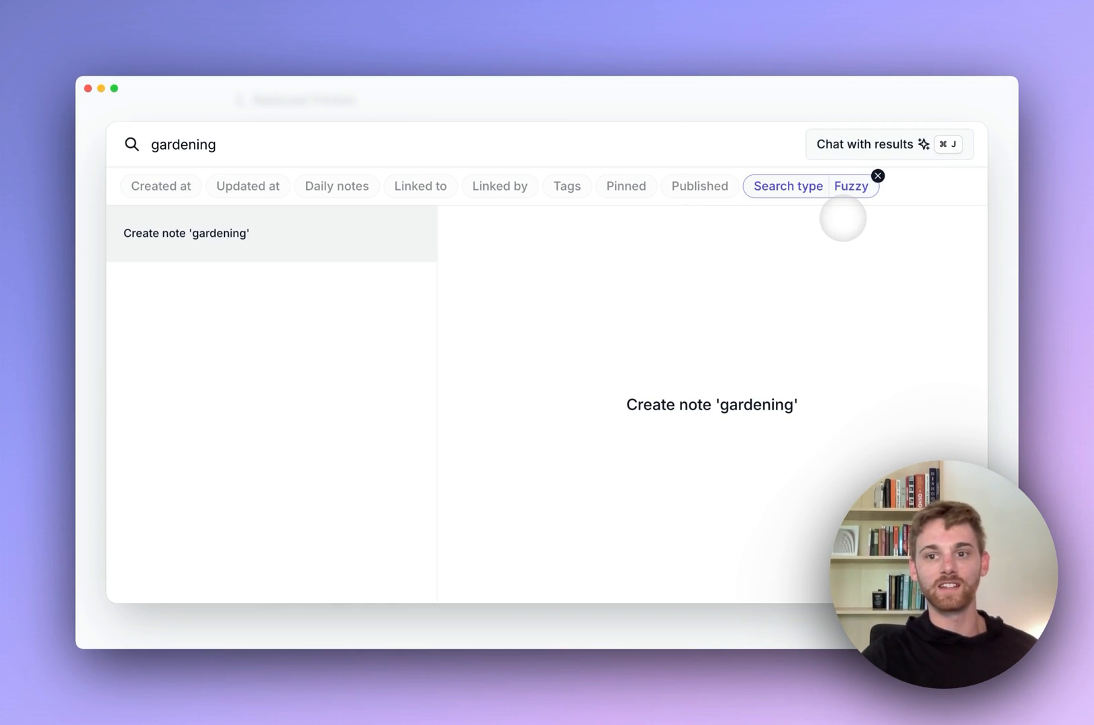
left_click(849, 186)
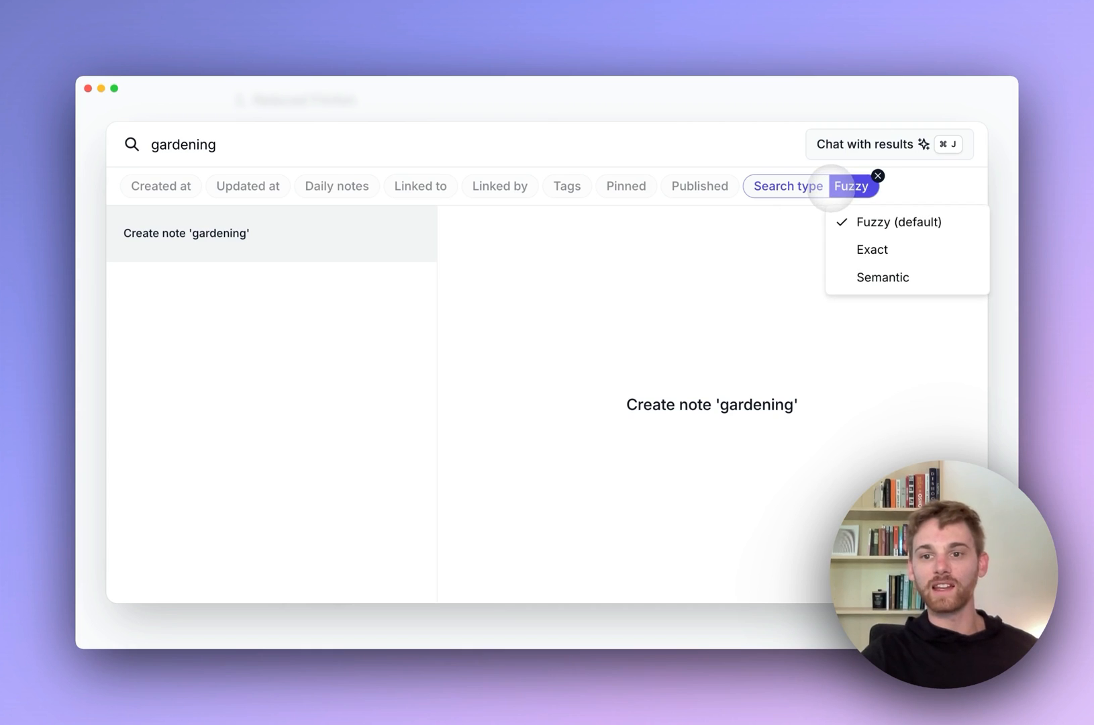
left_click(568, 150)
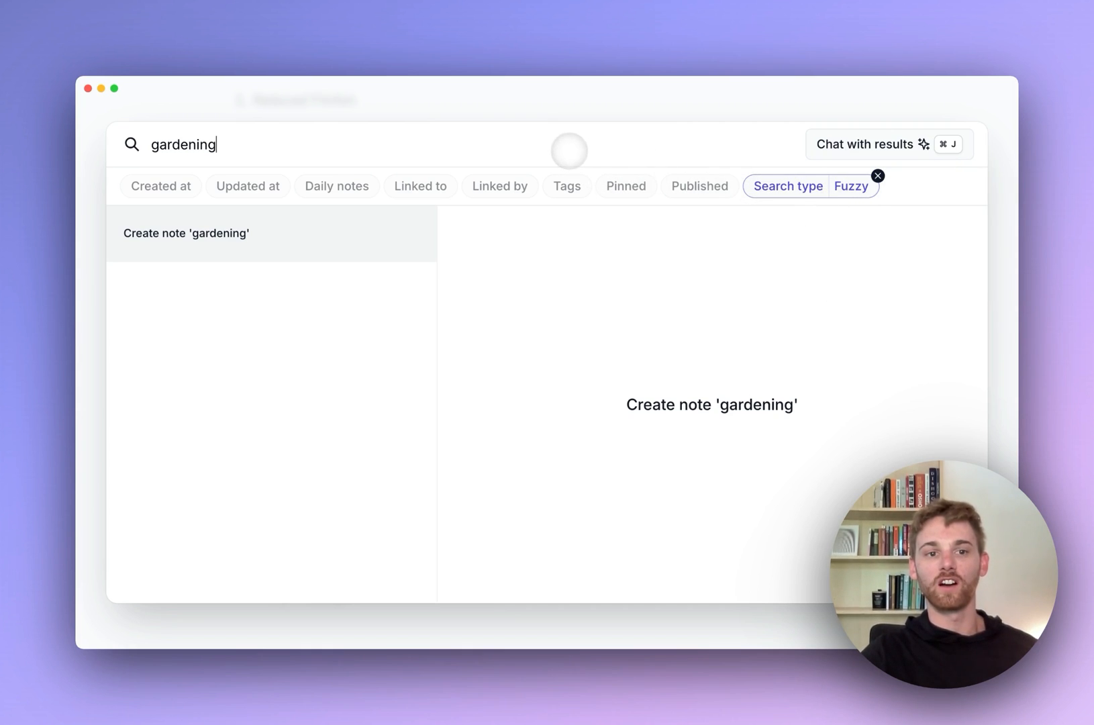
left_click(850, 185)
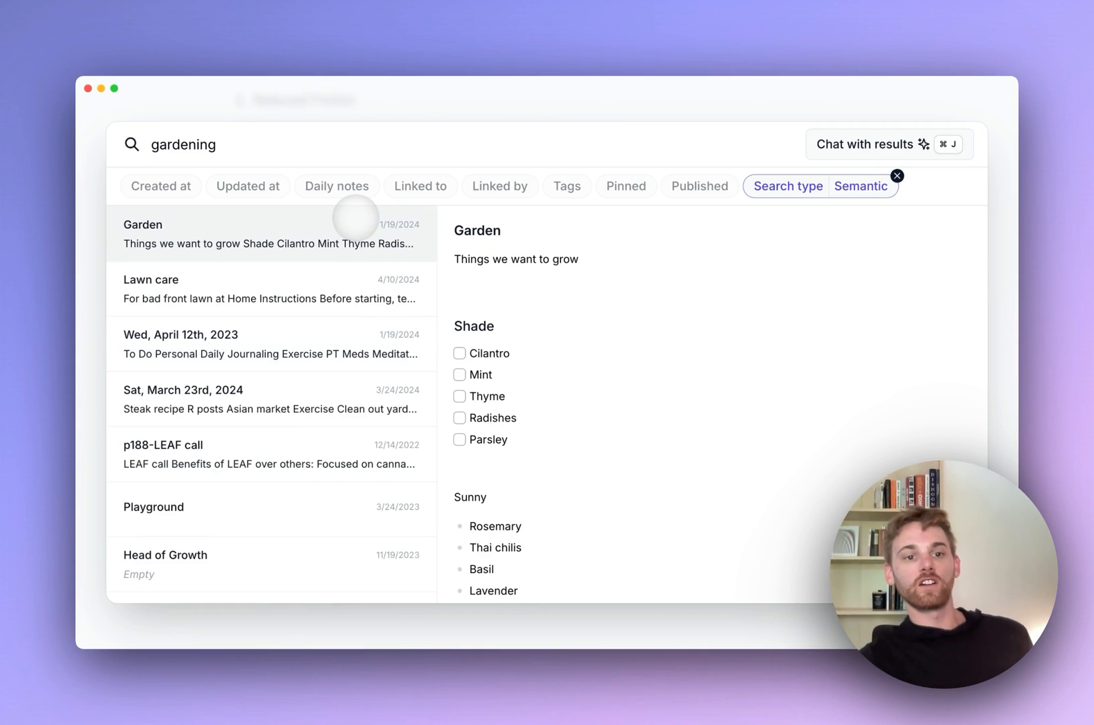
- Preview the Lawn care note and scroll through its soil pH and aeration advice
left_click(270, 289)
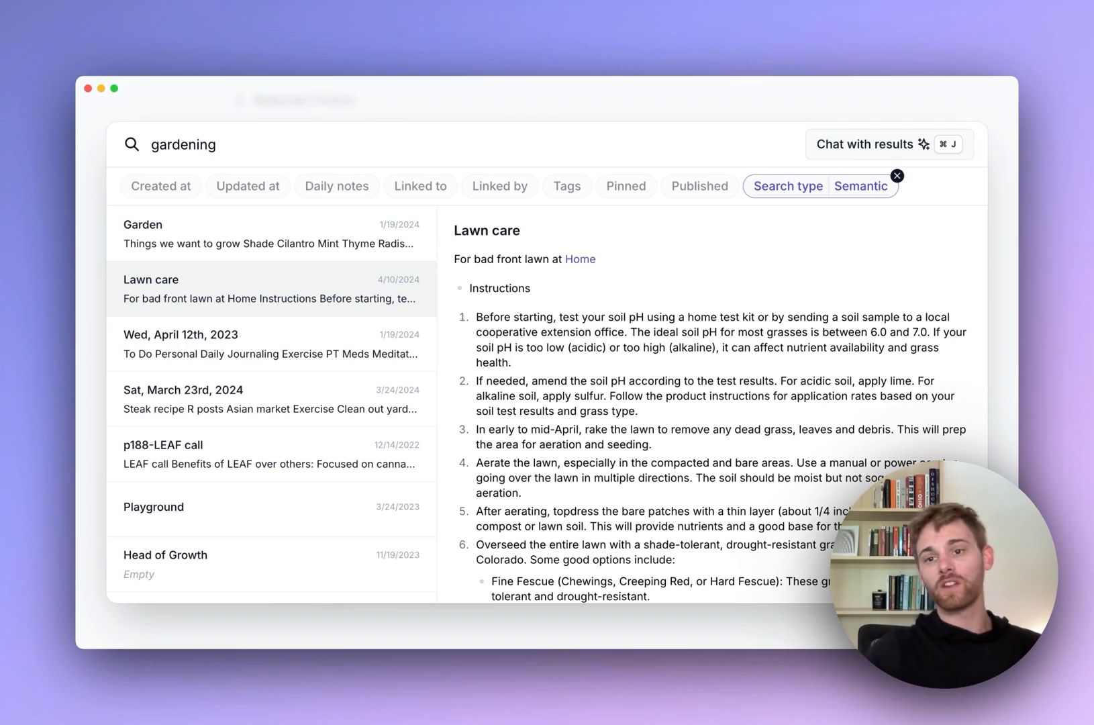
scroll("down", 3)
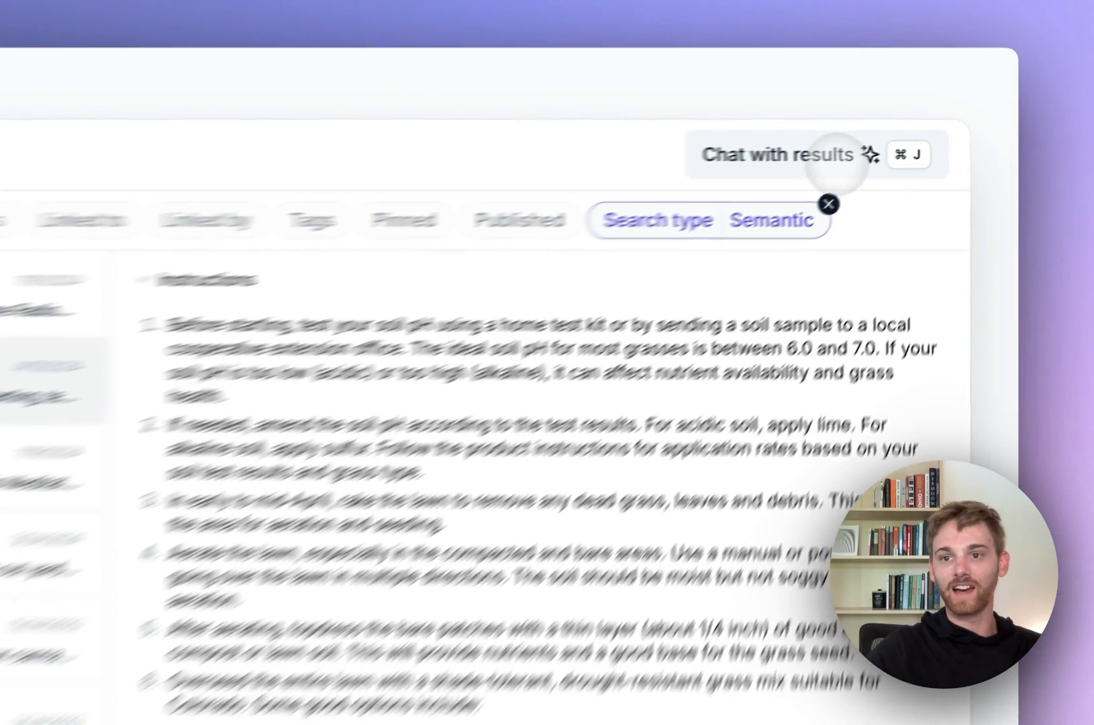
- Ask the gardening results chat 'When should I start caring for my lawn in the spring'
left_click(776, 154)
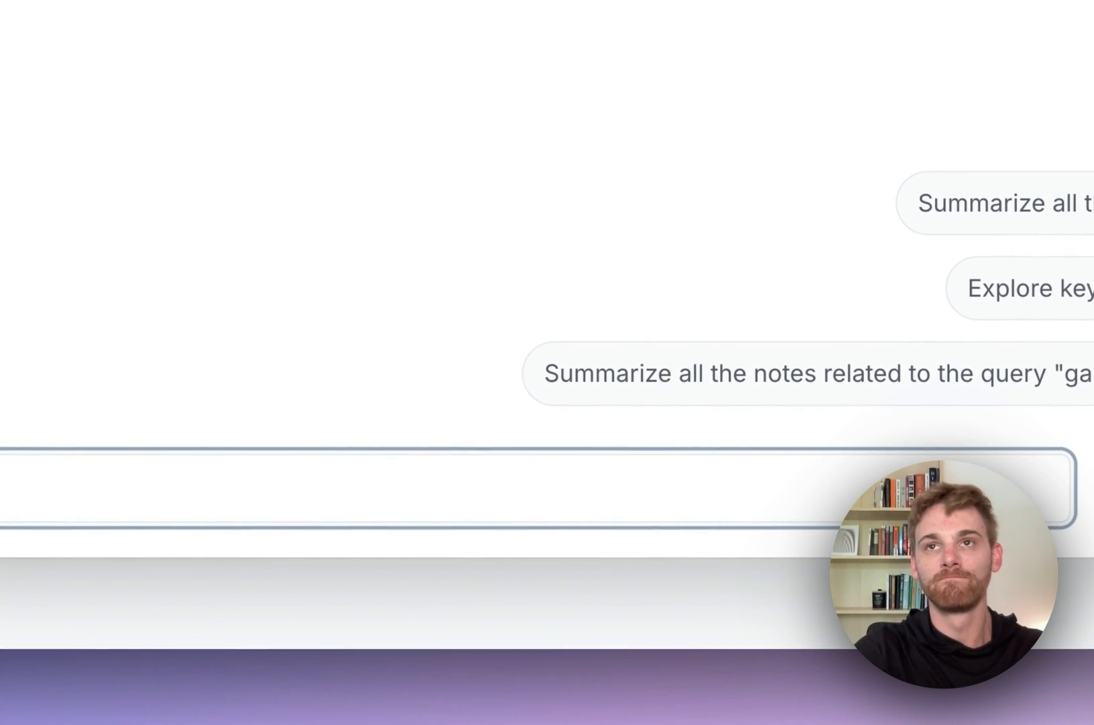
type("w")
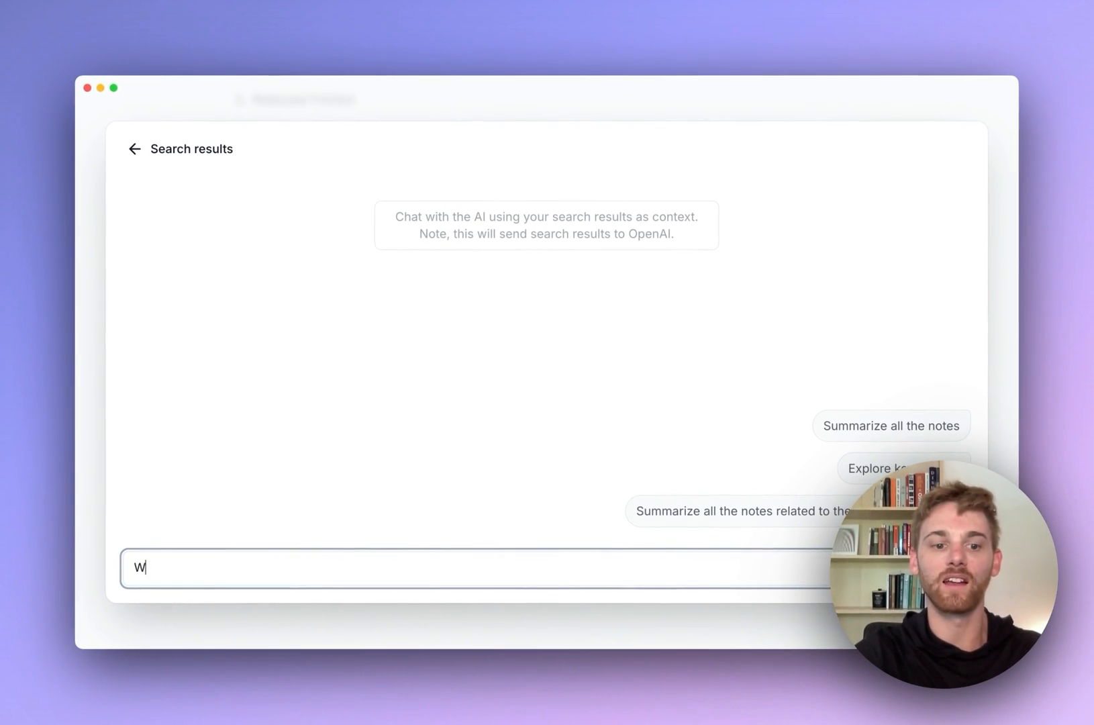
type("When should I star")
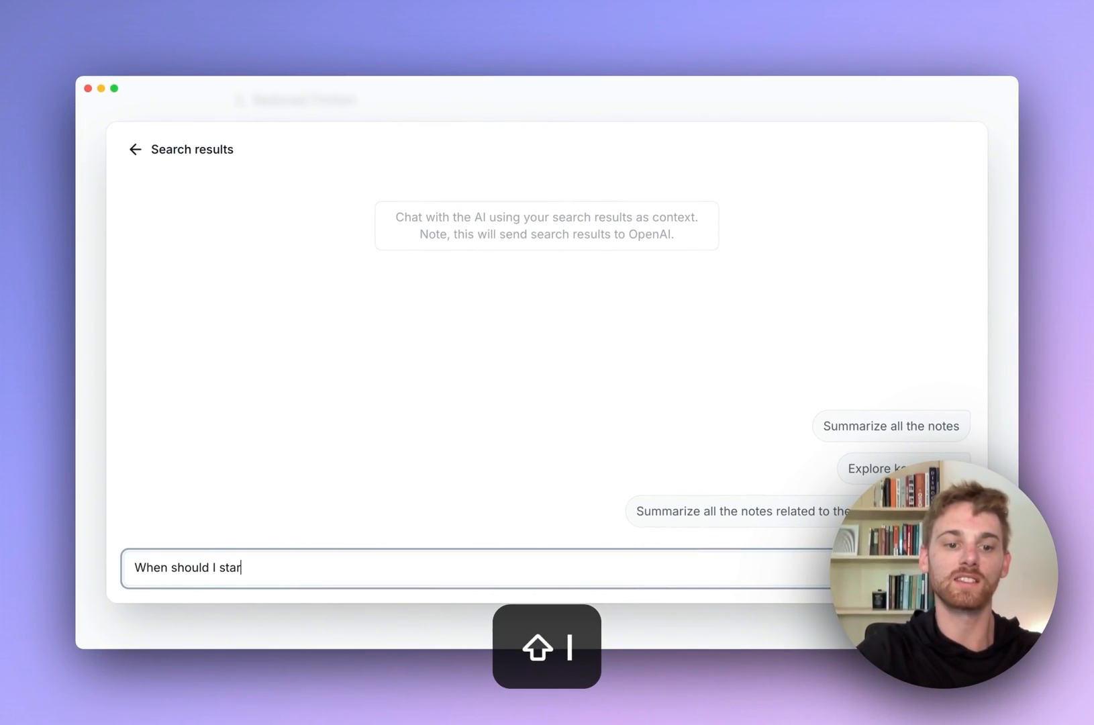
type("t caring for my")
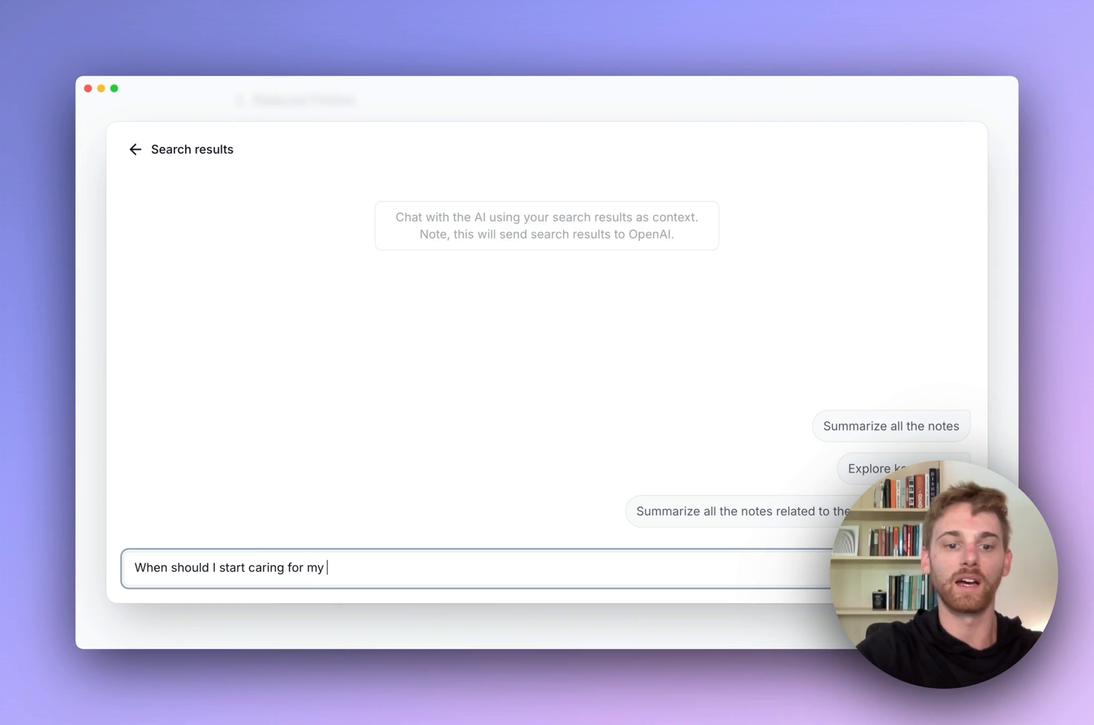
type("lawn in the spring")
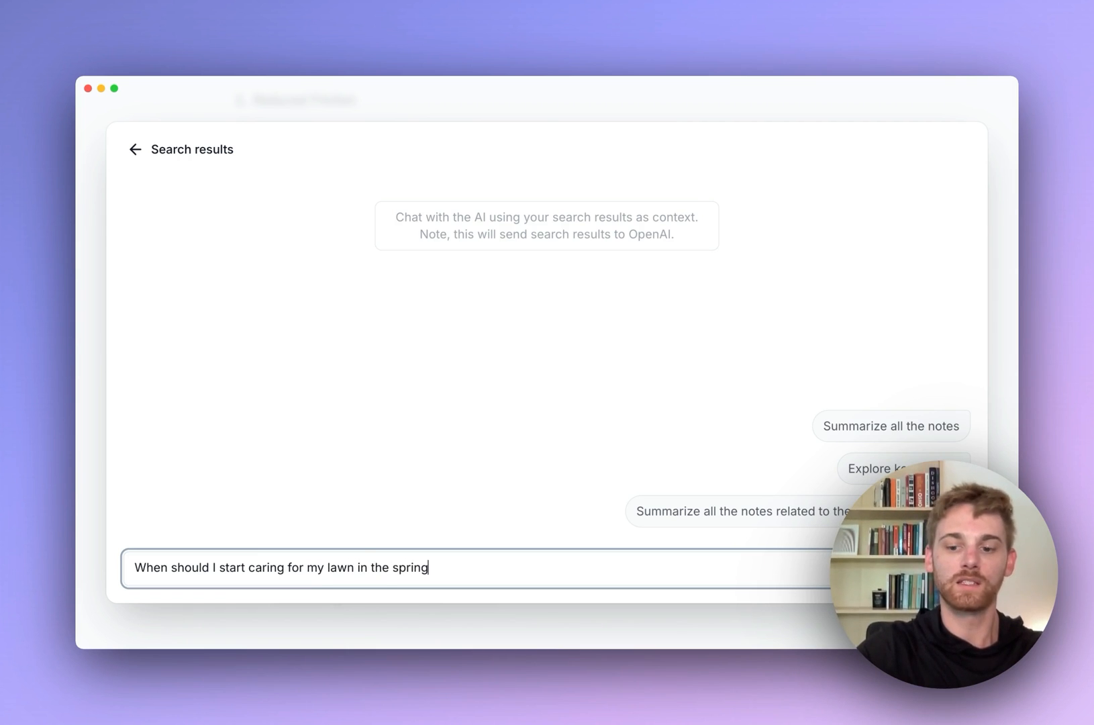
key("Return")
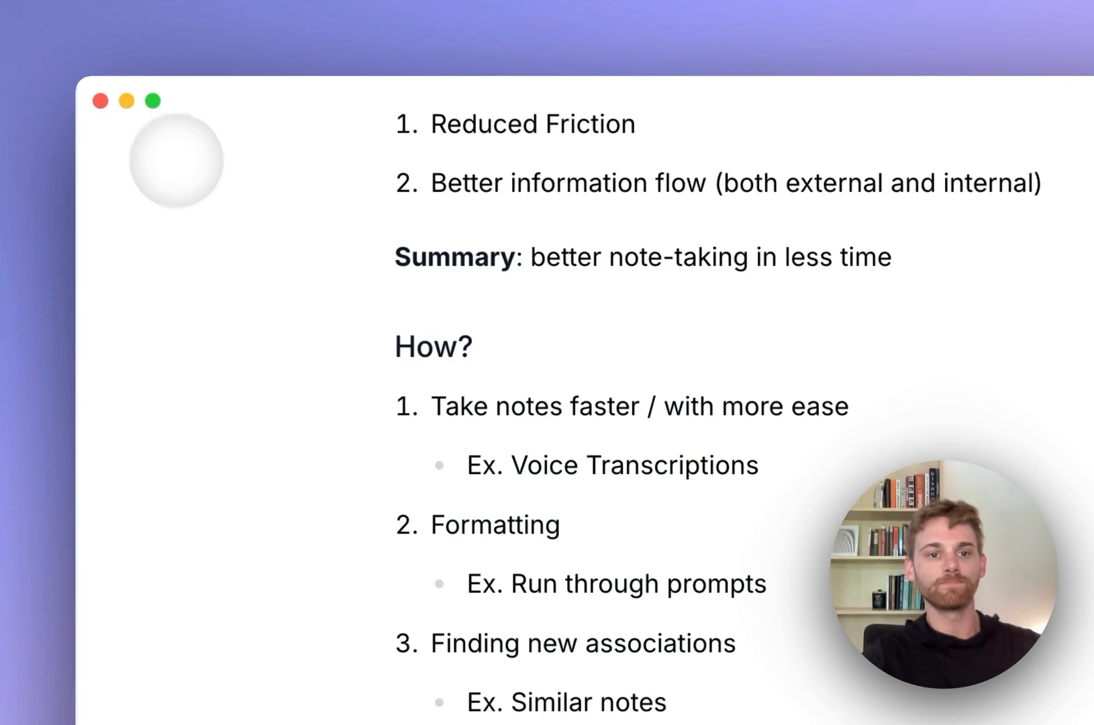
- Scroll the note through the full How? list to 'Improve your writing (and thinking)'
scroll("down", 3)
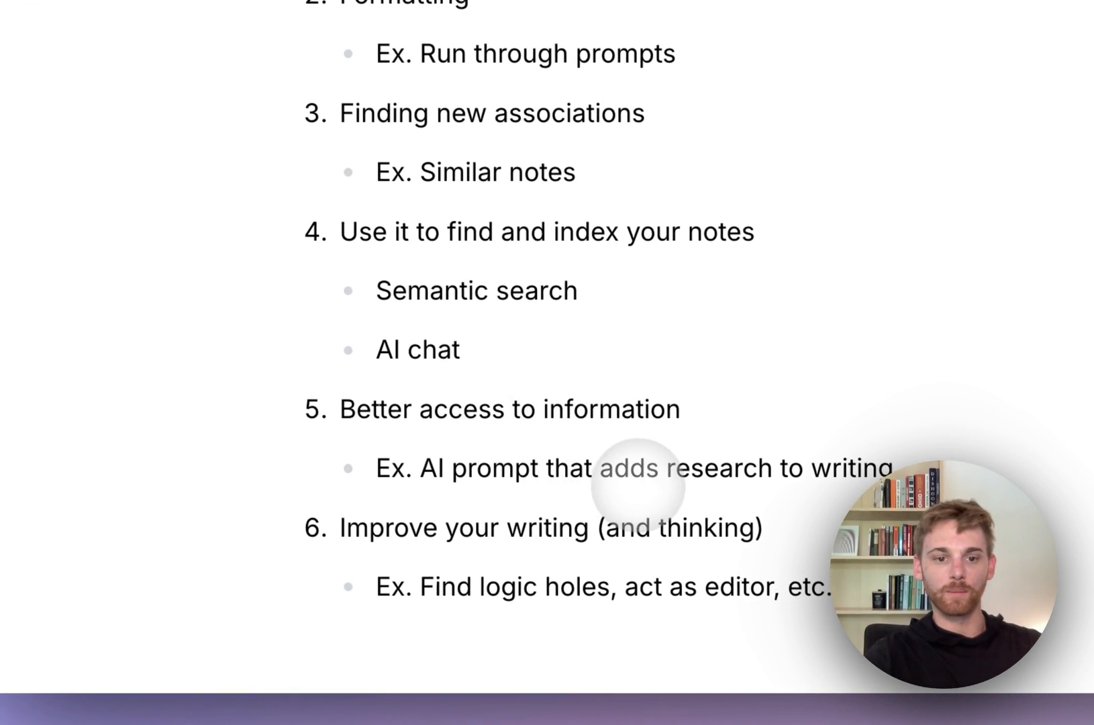
scroll("down", 3)
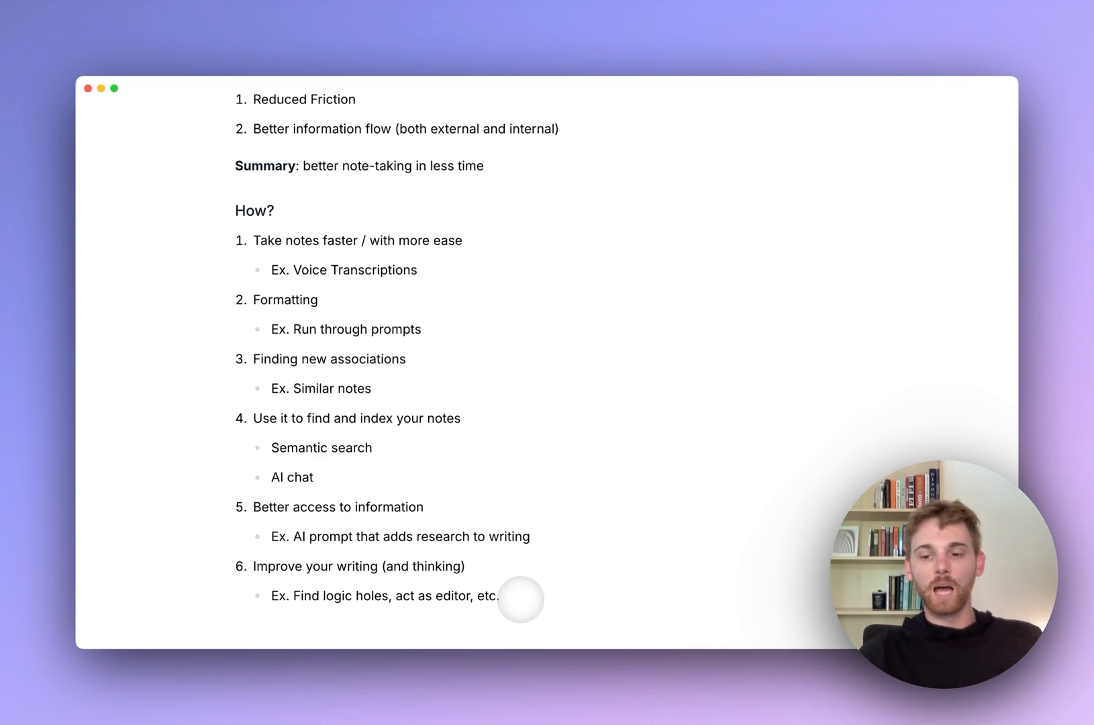
scroll("down", 3)
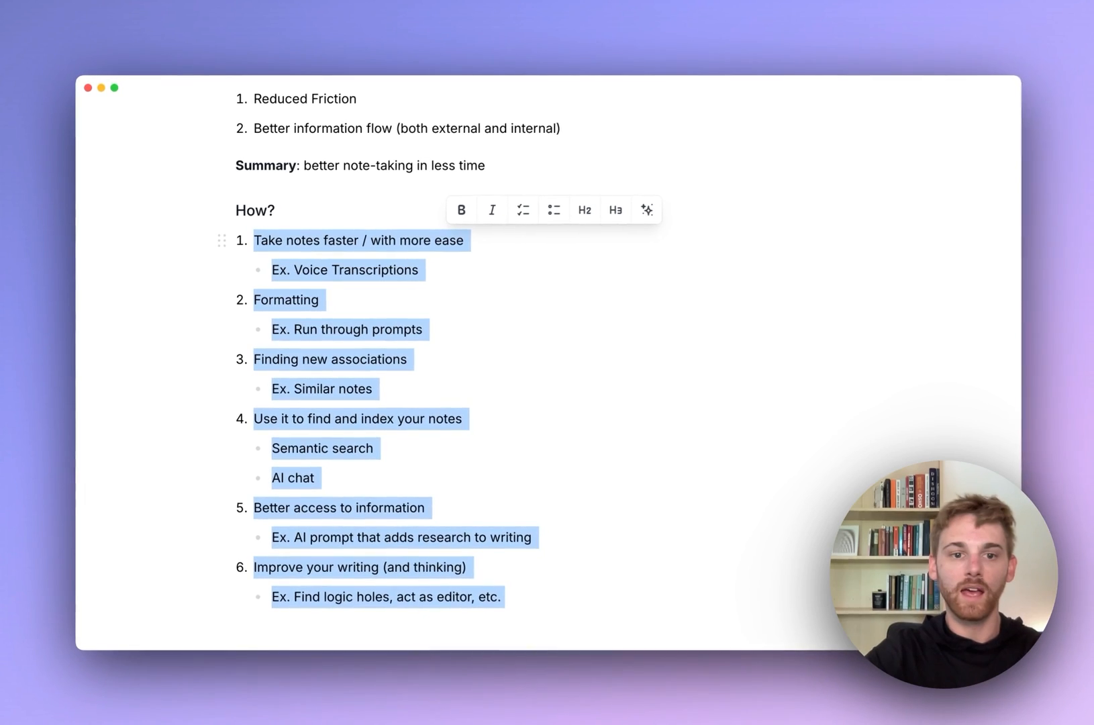
- Search the AI palette for research and run Insert research on the How? list
key("cmd+j")
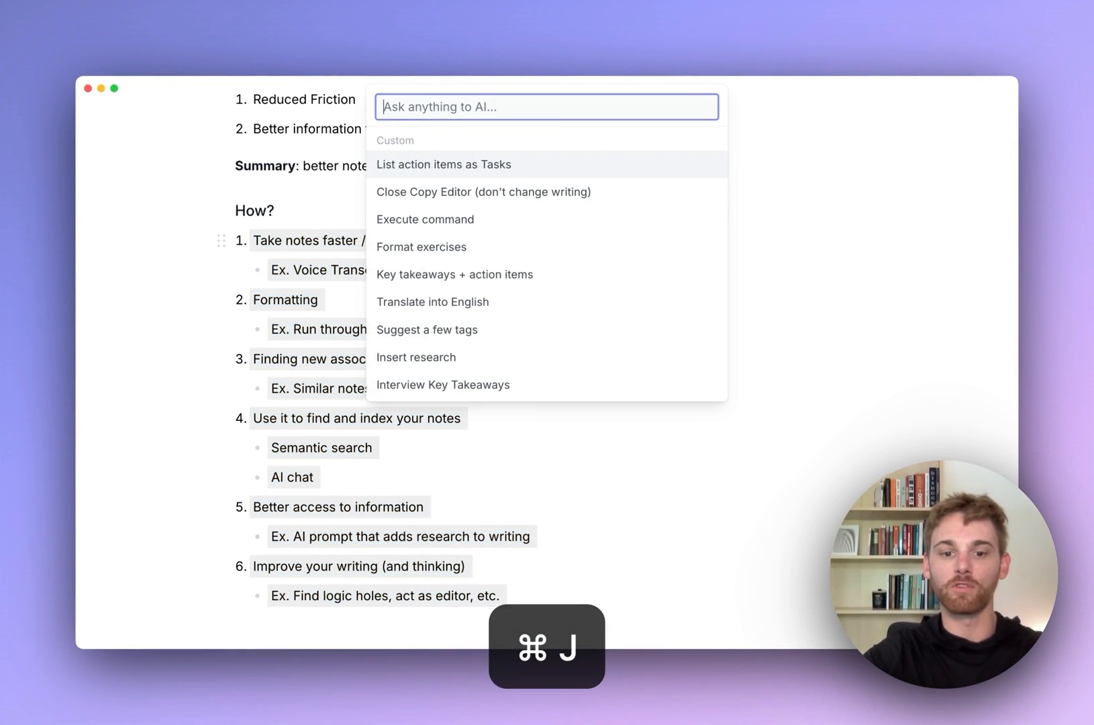
type("evide")
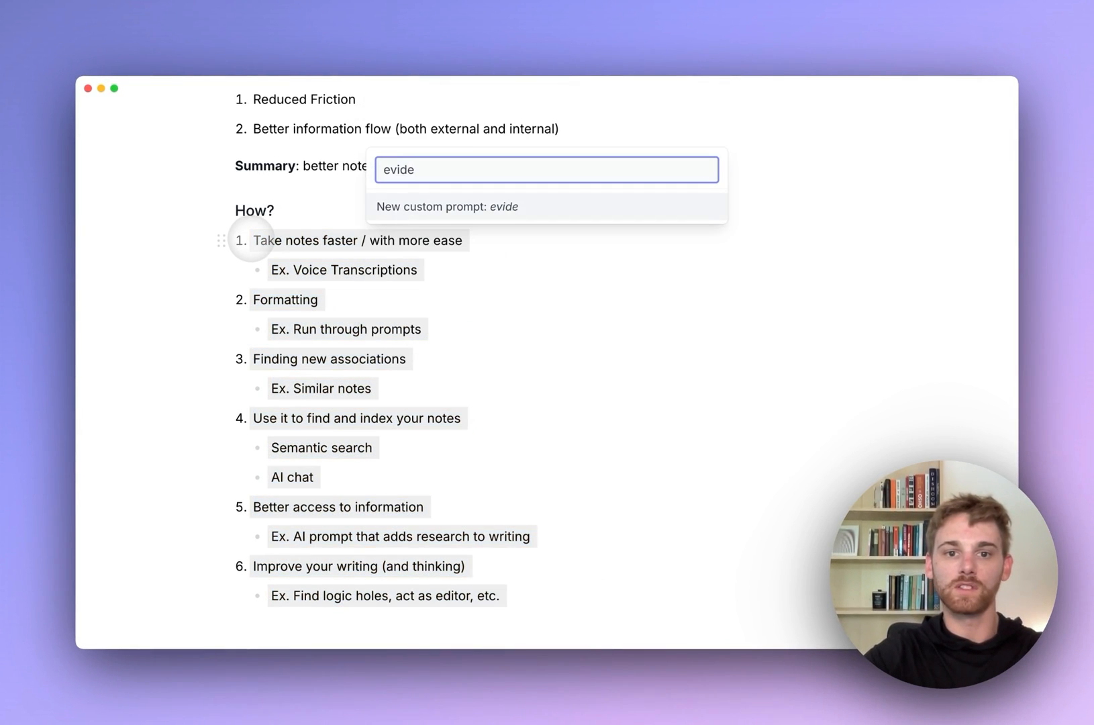
key("backspace")
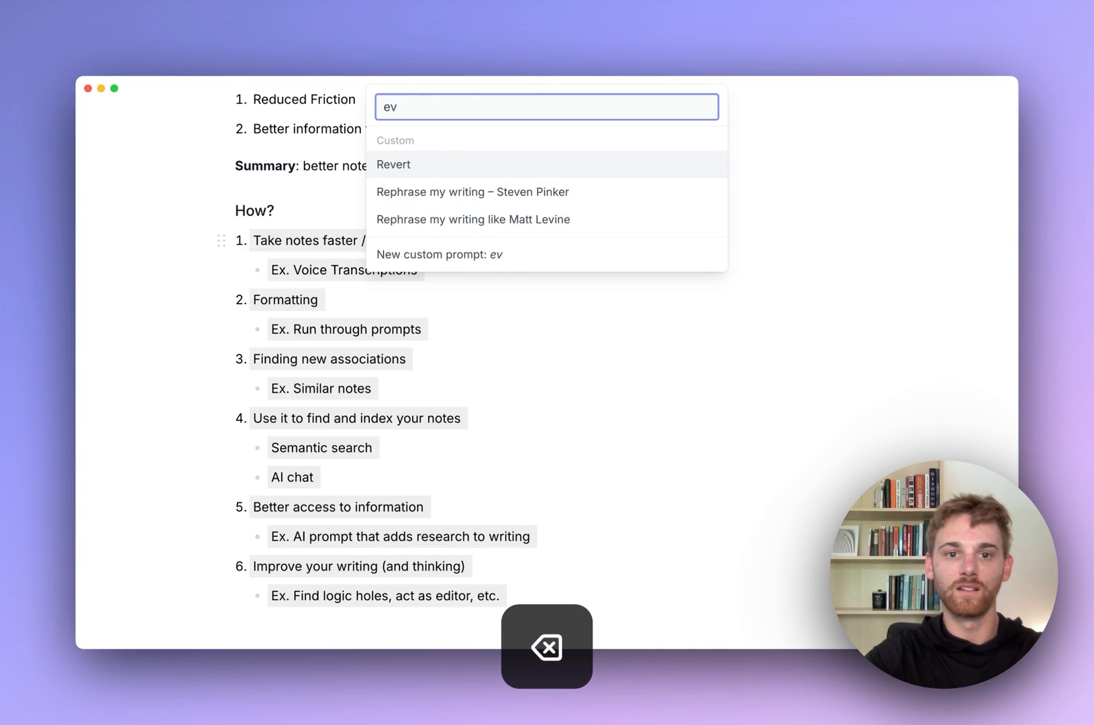
type("add re")
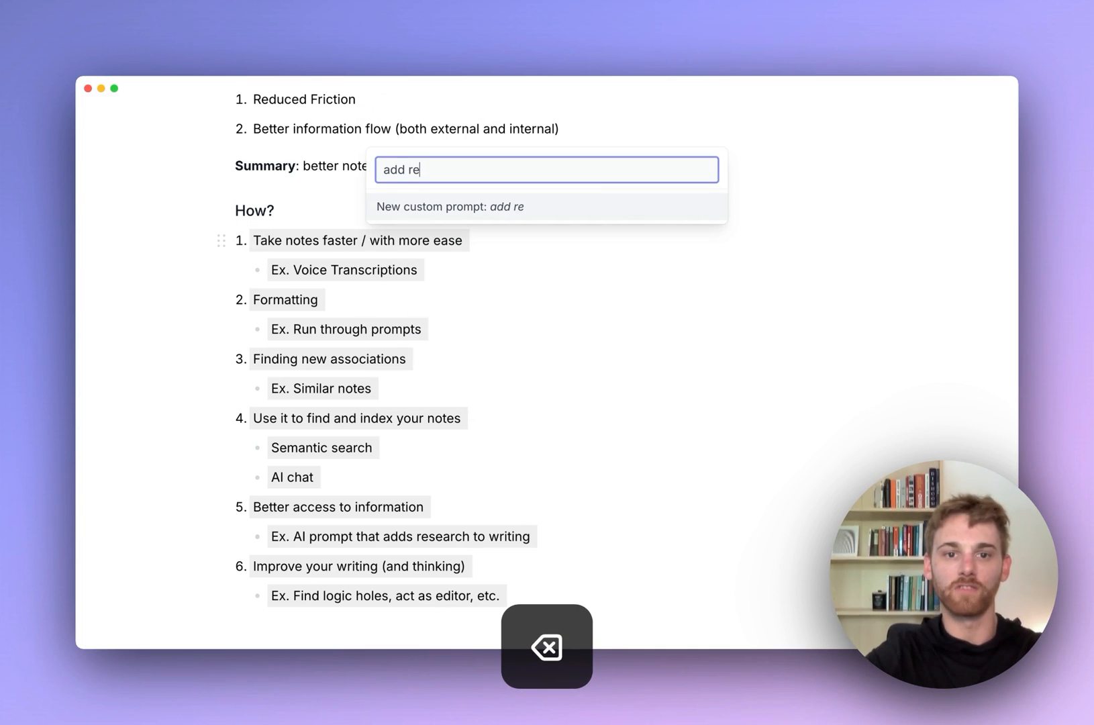
type("rese")
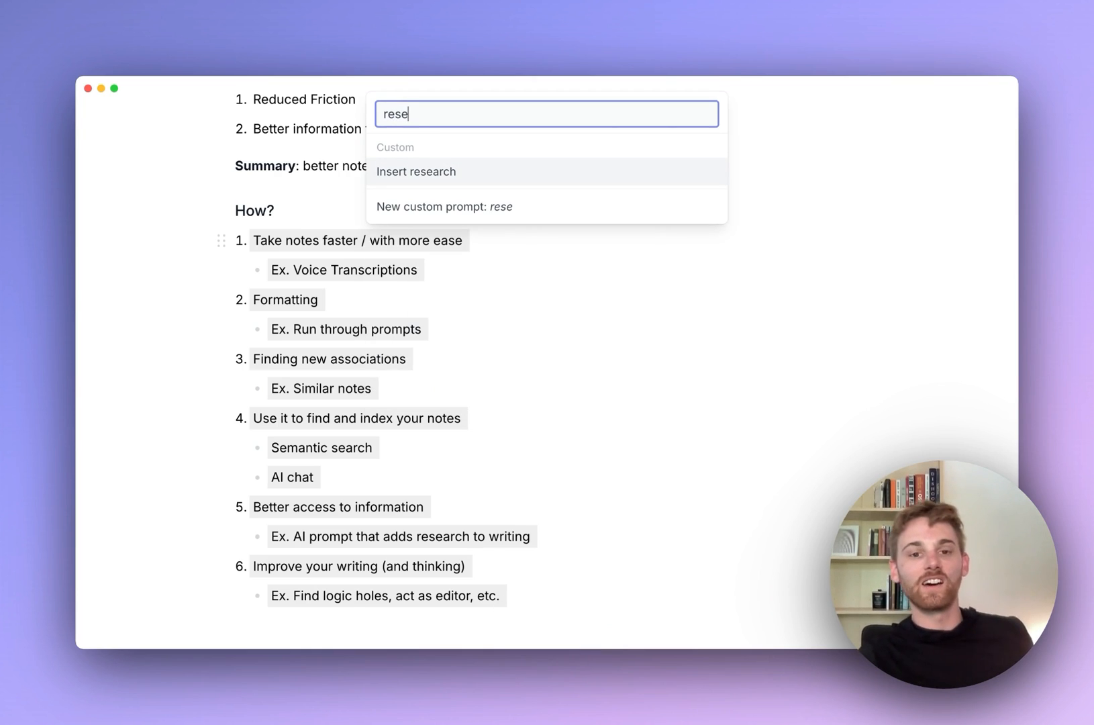
left_click(415, 172)
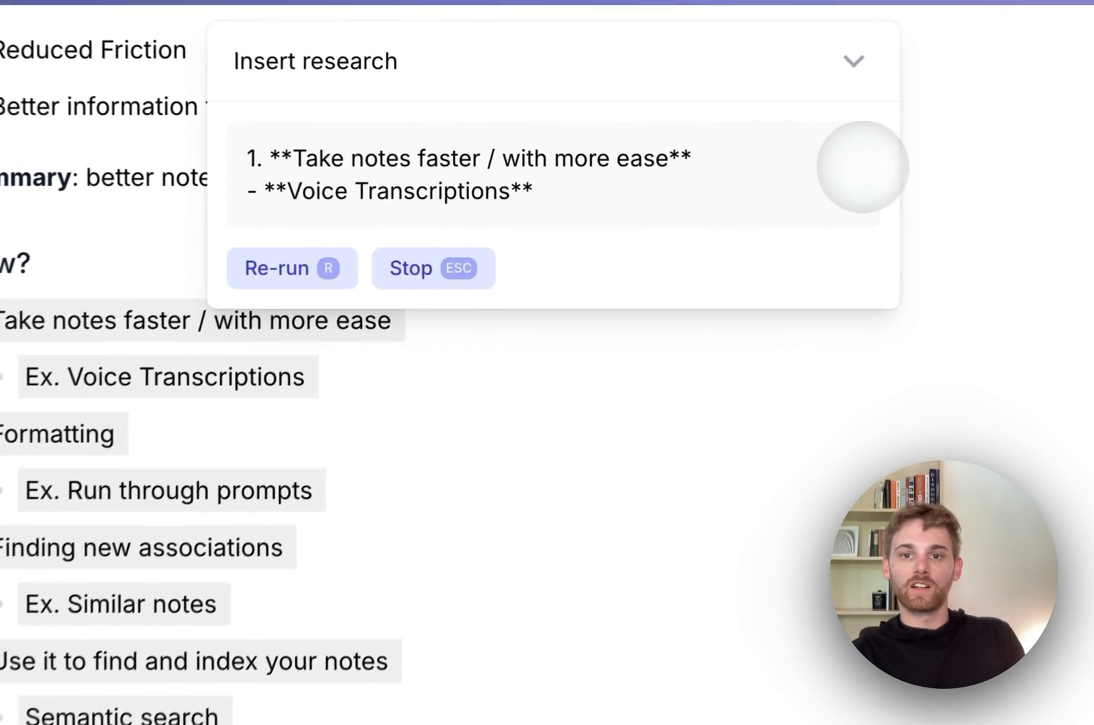
- Expand the Insert research prompt's full instructions and scroll the generated output
left_click(852, 61)
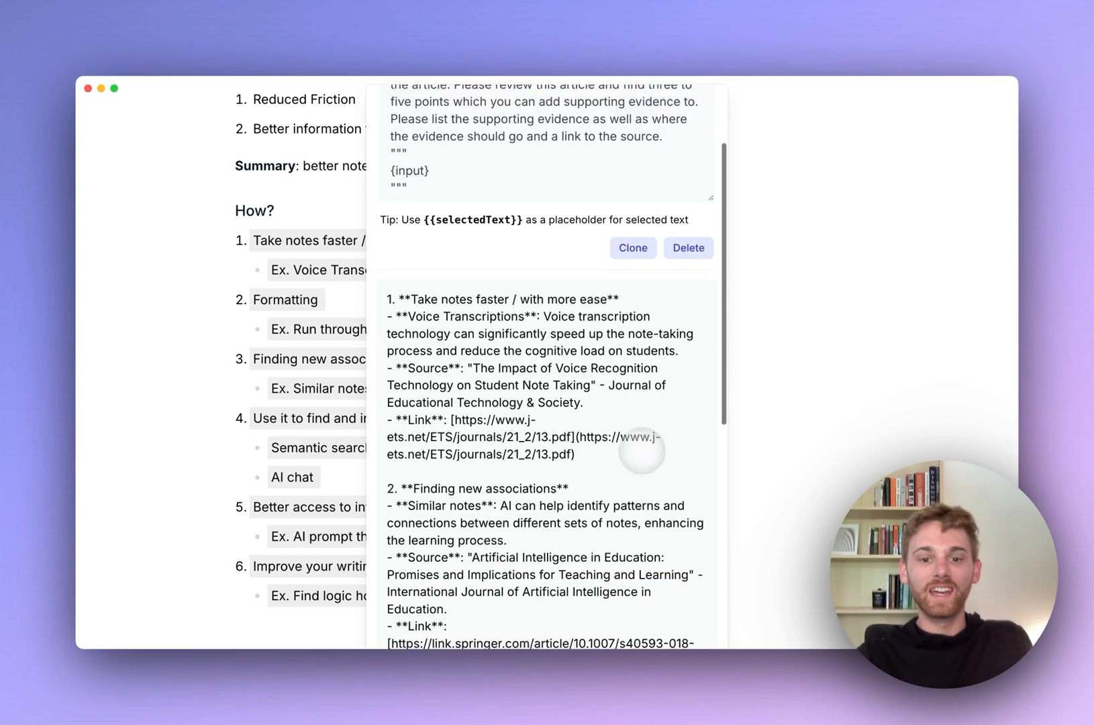
scroll("down", 3)
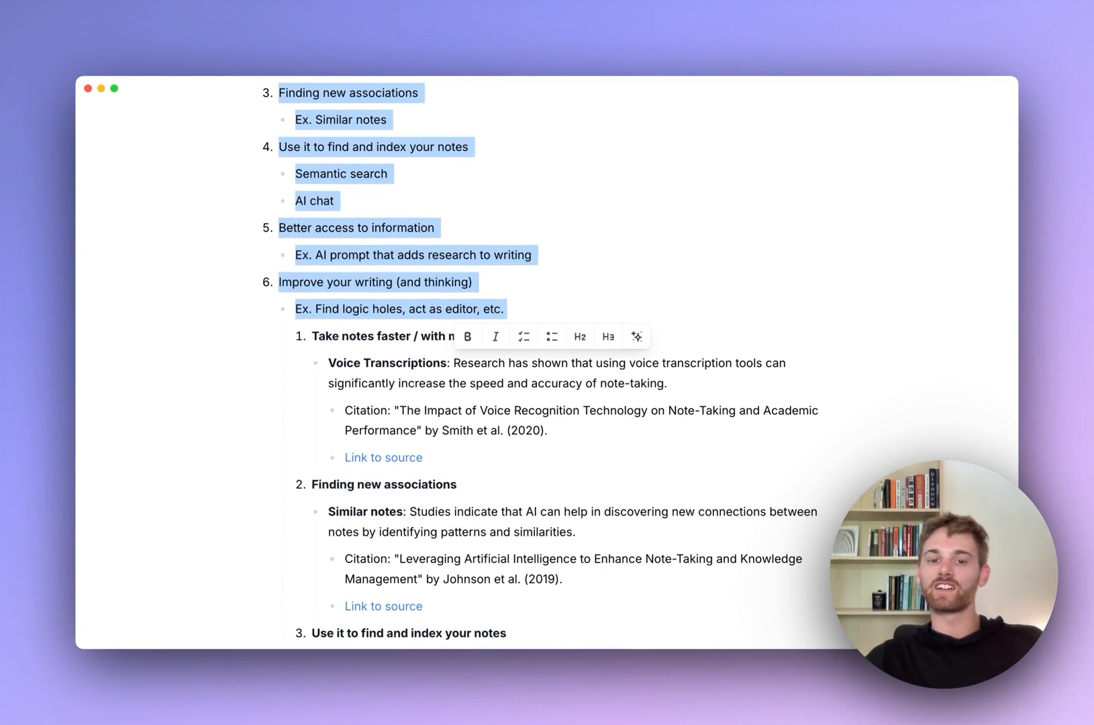
- Scroll through the citations and Link to source entries to the writing point, then back up
scroll("down", 3)
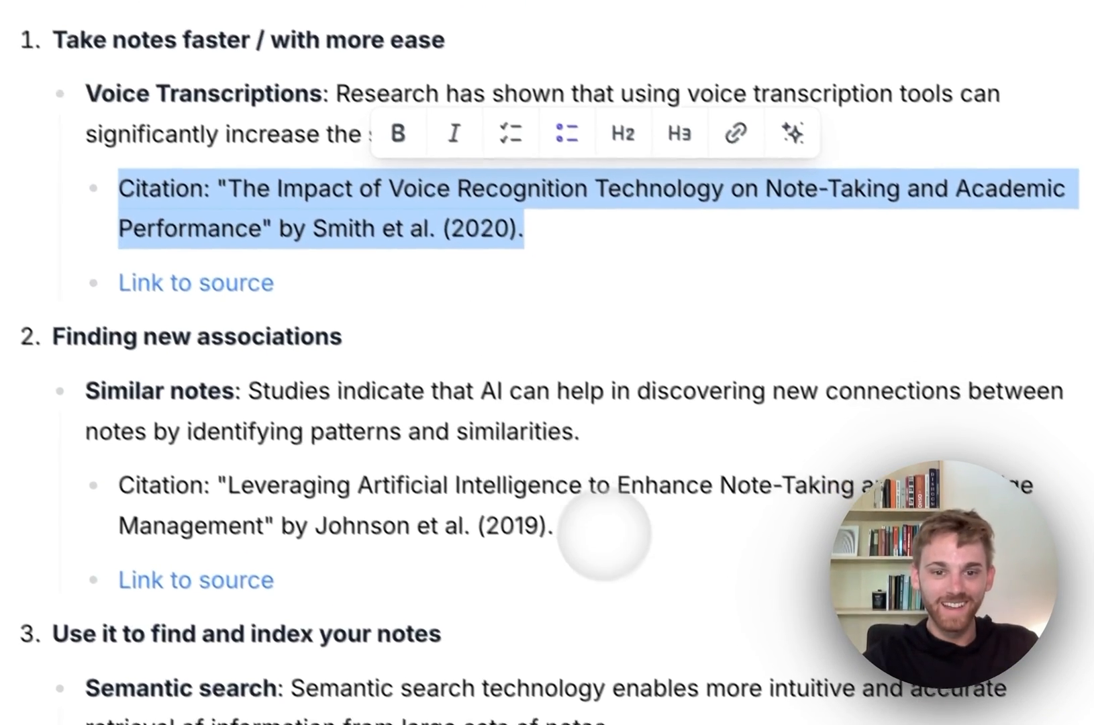
scroll("down", 3)
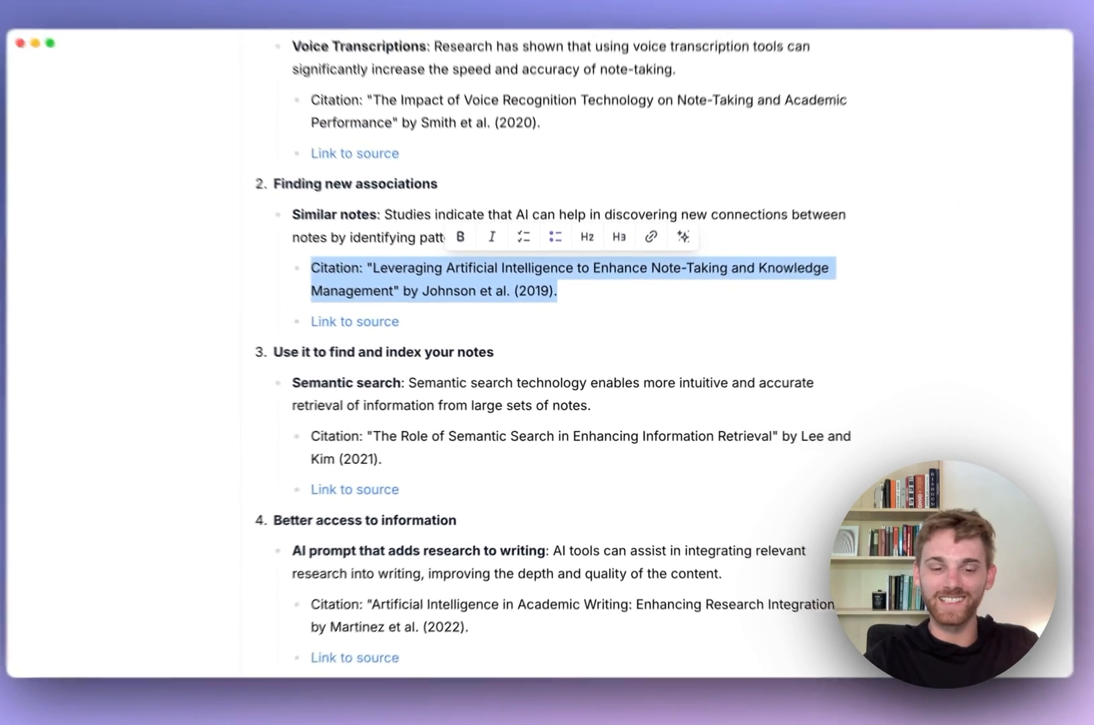
scroll("down", 3)
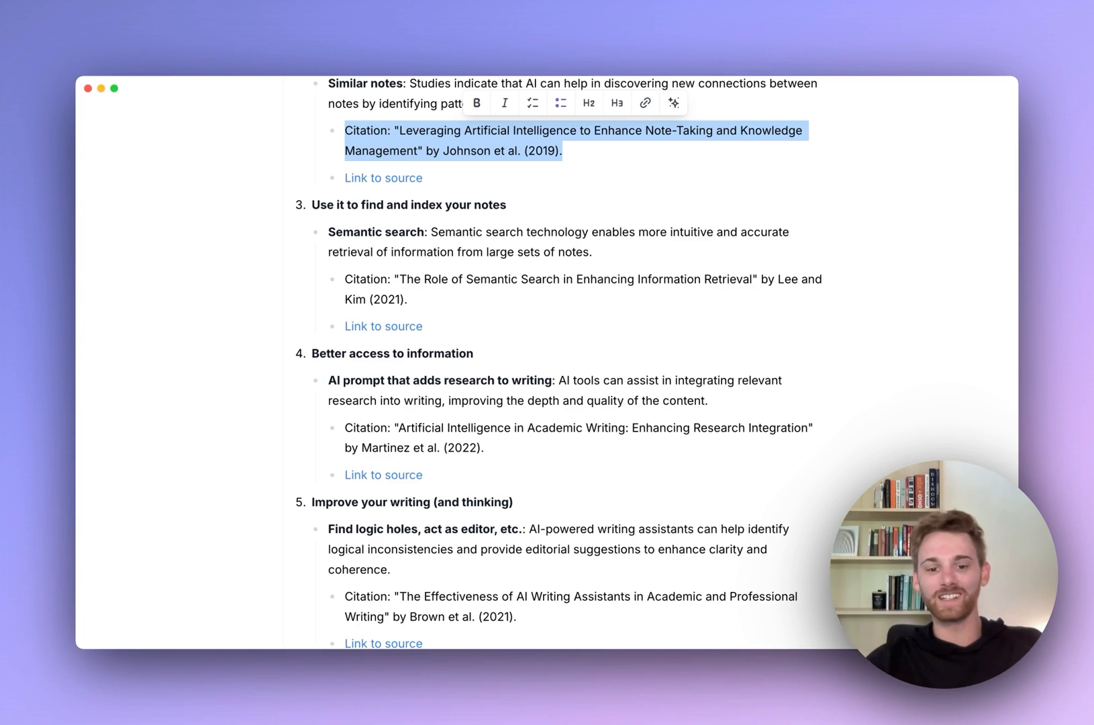
scroll("up", 3)
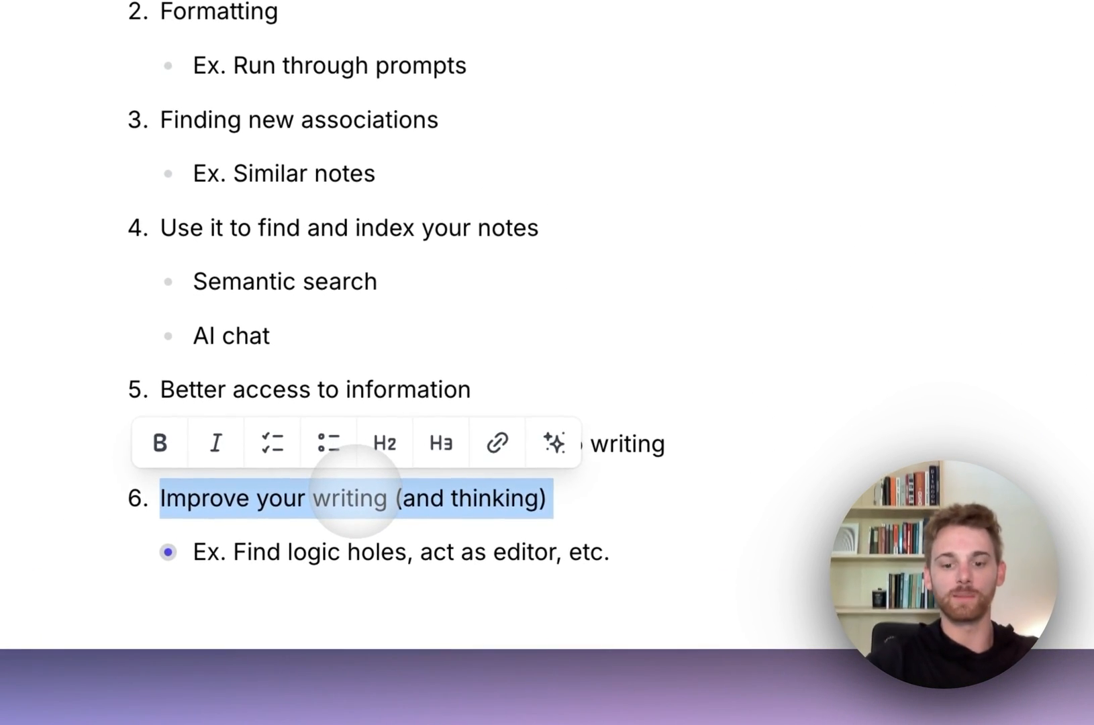
- Show AI prompts for 'Improve your writing (and thinking)', browsing counter arguments, analogies and backlinks
left_click(552, 443)
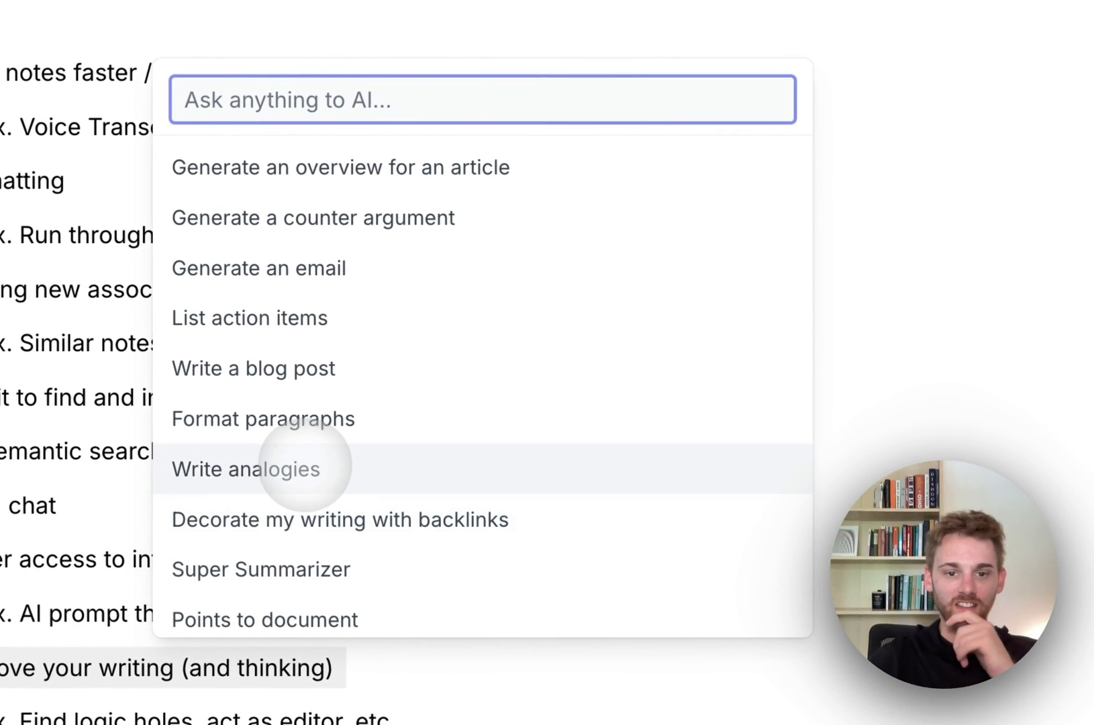
mouse_move(390, 437)
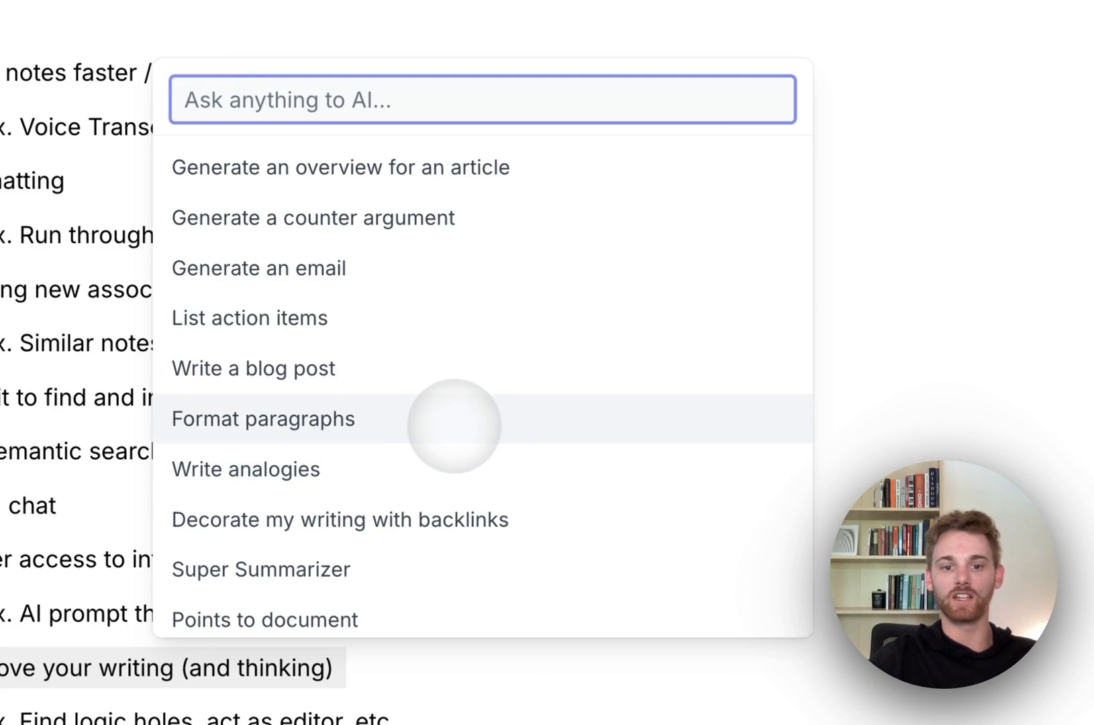
mouse_move(446, 469)
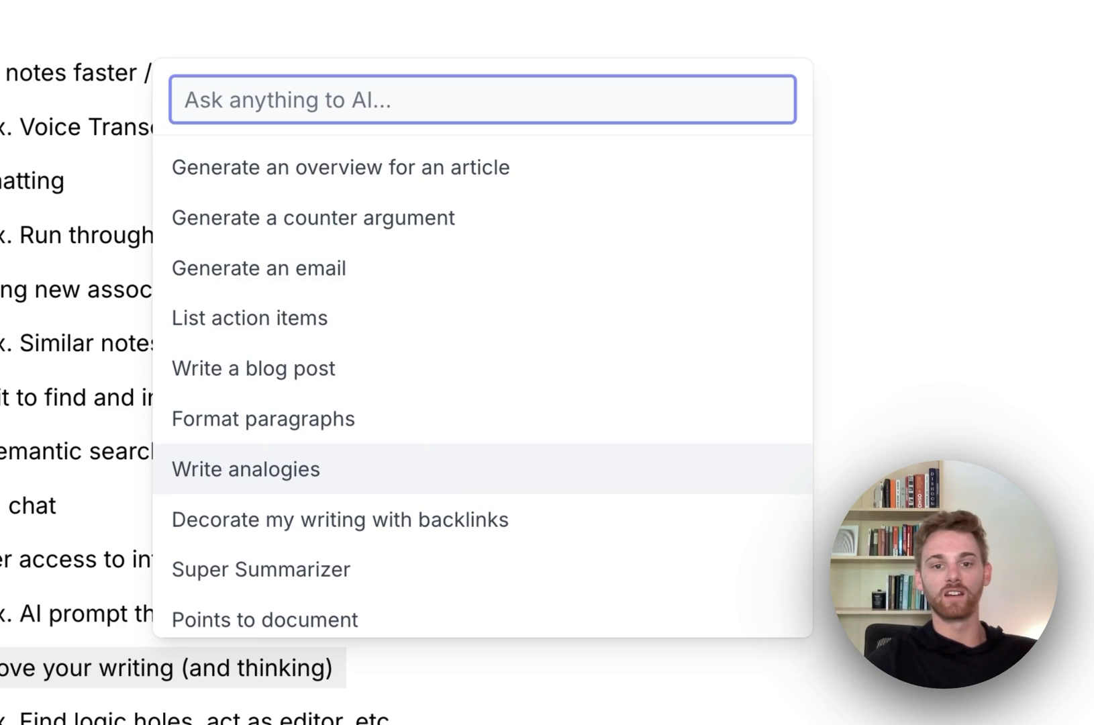
scroll("up", 3)
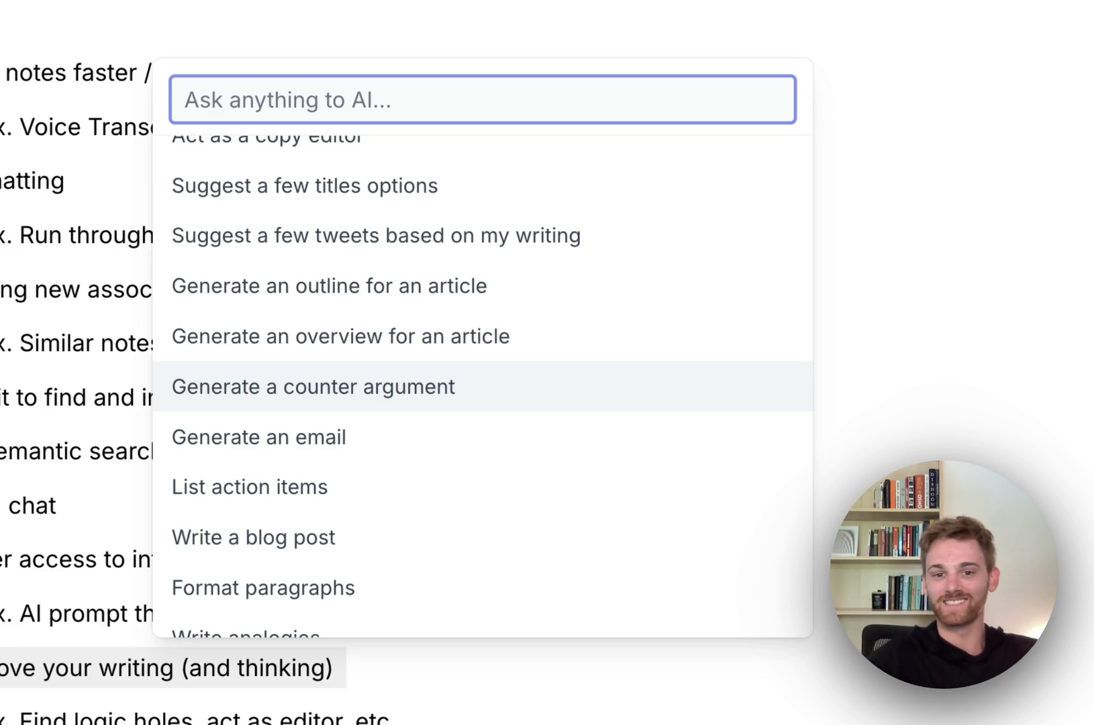
scroll("up", 3)
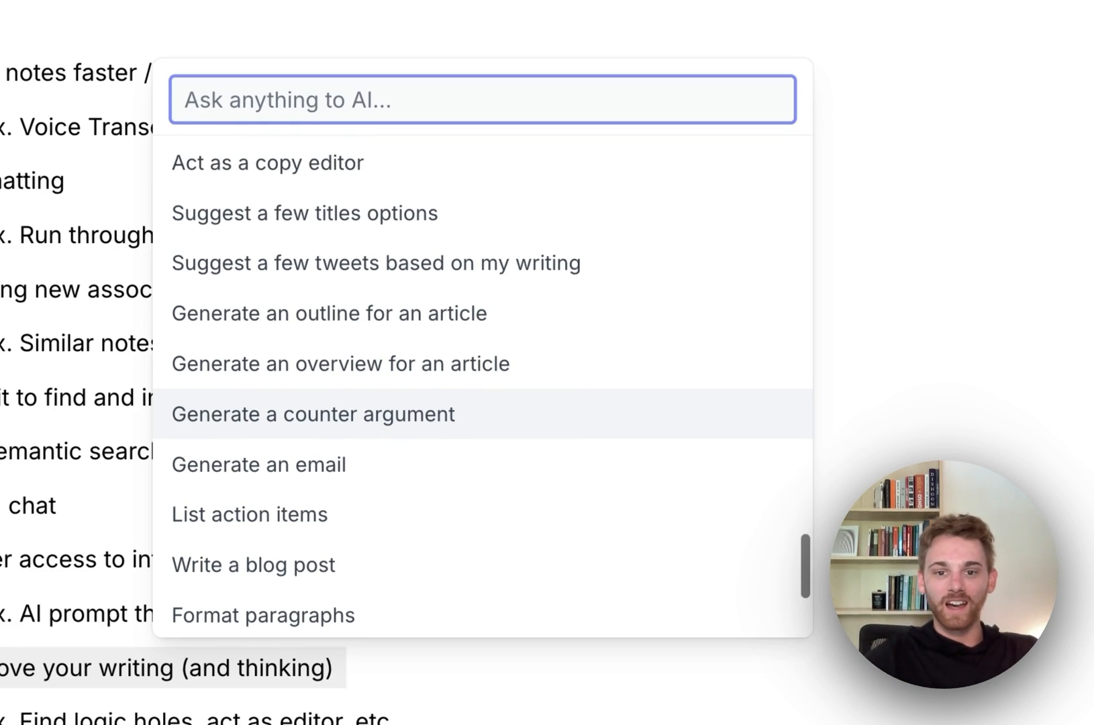
scroll("up", 3)
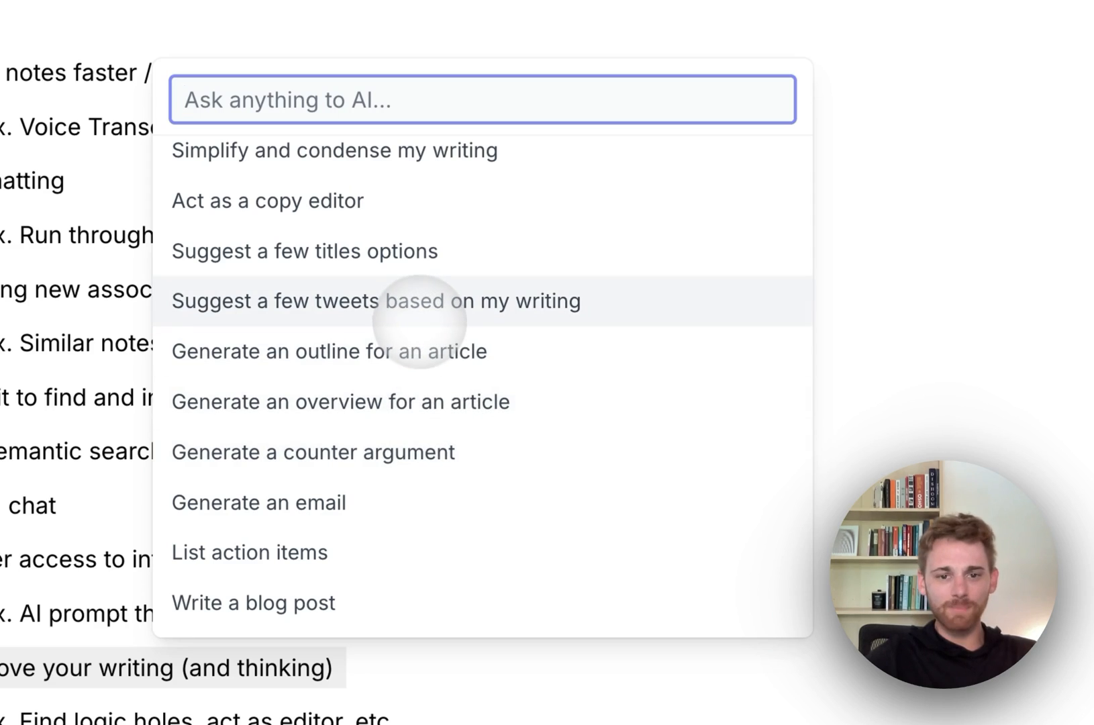
scroll("down", 3)
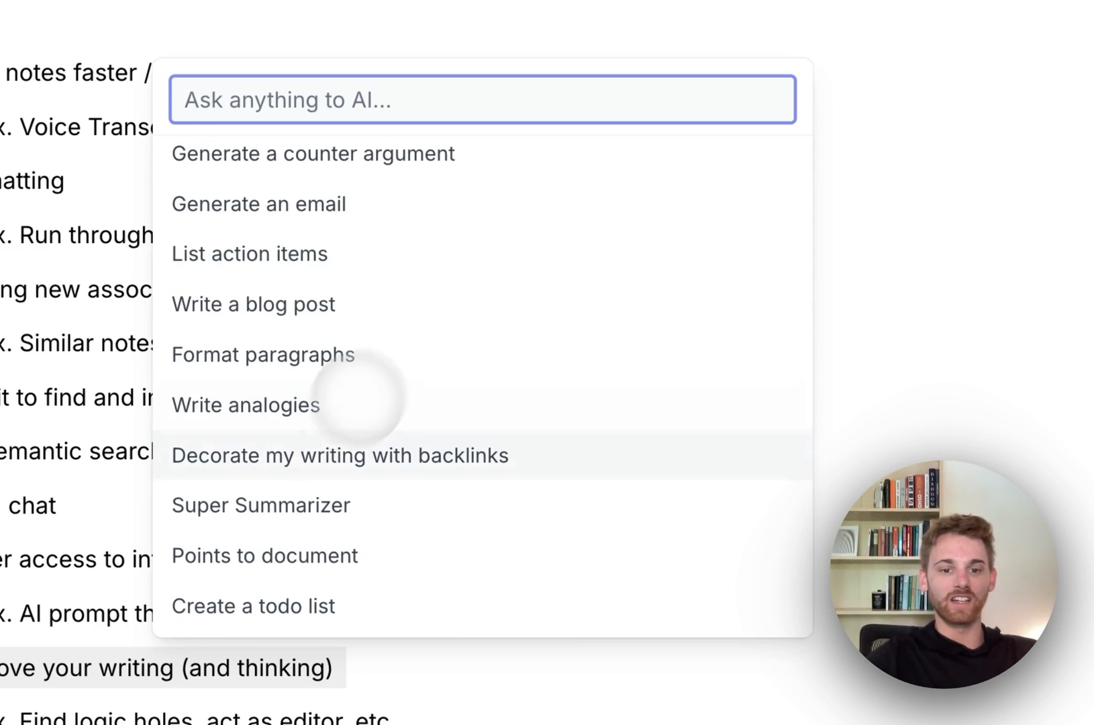
mouse_move(260, 504)
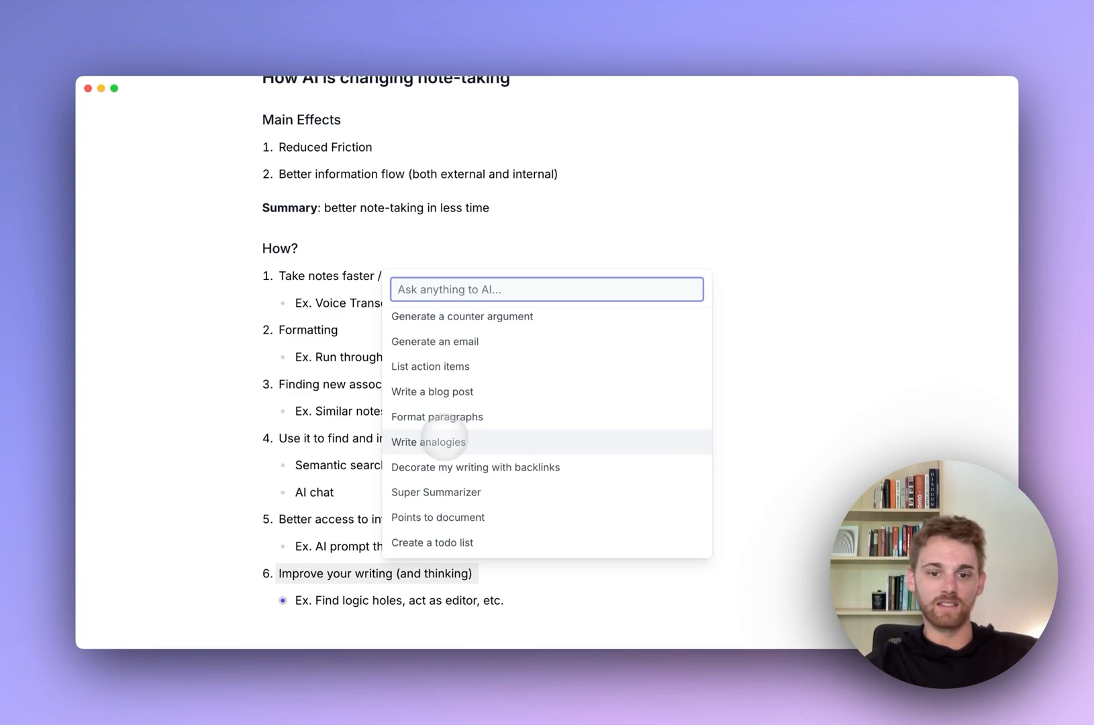
mouse_move(435, 492)
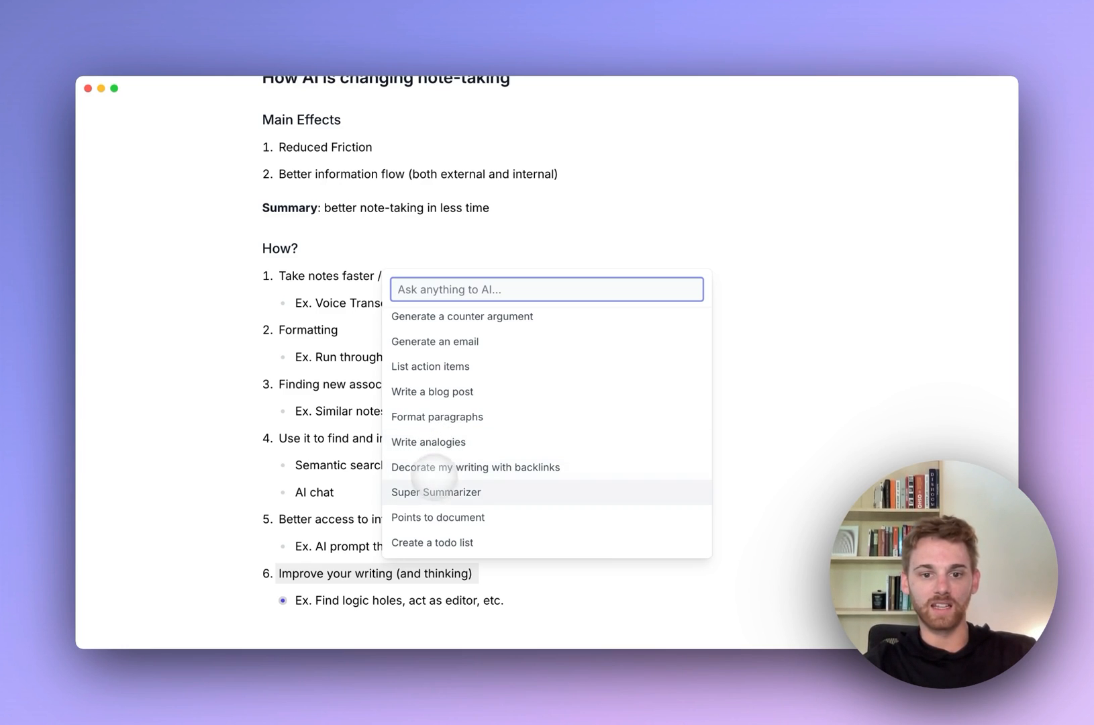
mouse_move(437, 416)
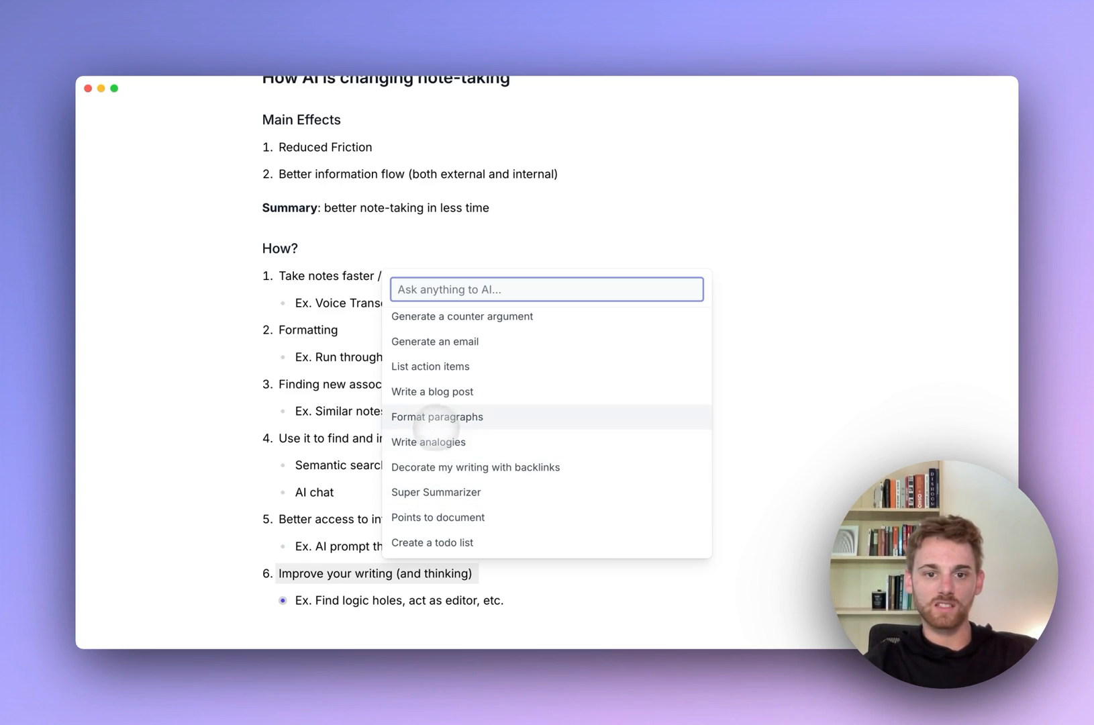
- Run 'Decorate my writing with backlinks' on the writing point and read its full prompt instructions
left_click(476, 466)
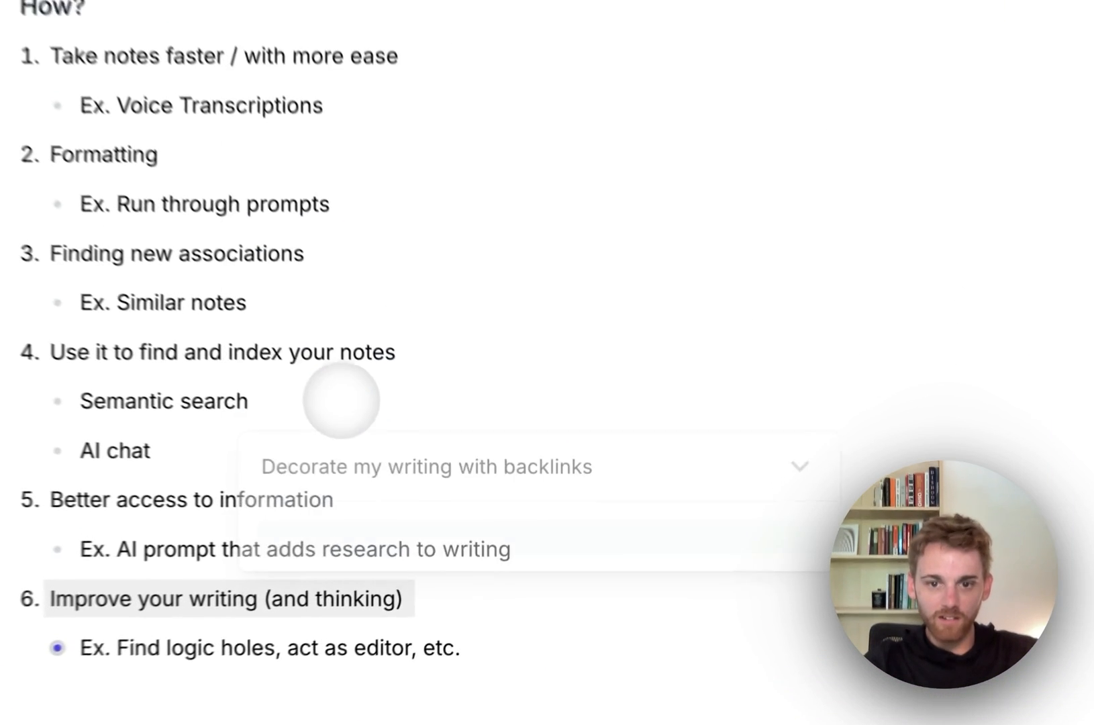
left_click(800, 466)
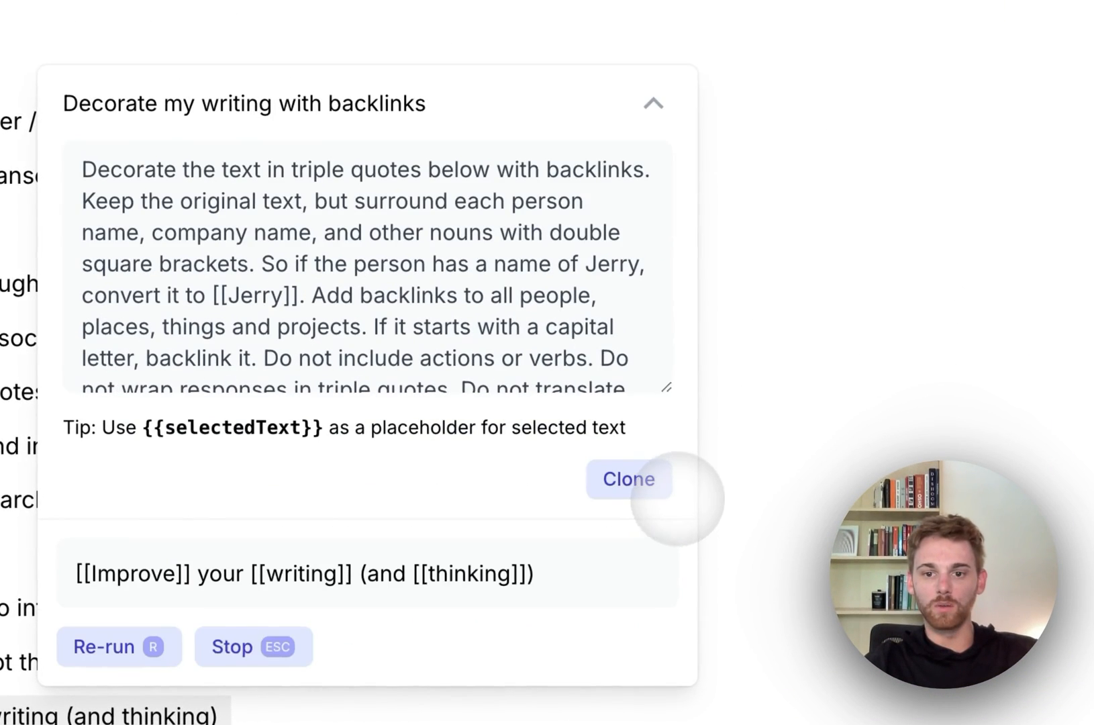
scroll("down", 3)
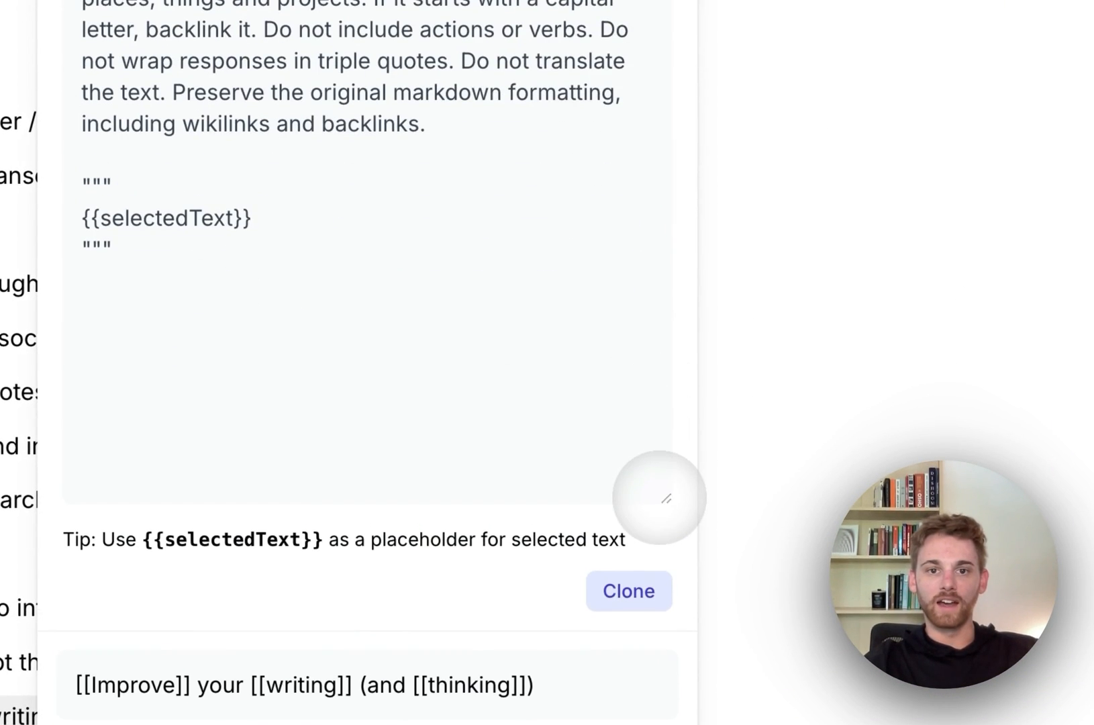
scroll("up", 3)
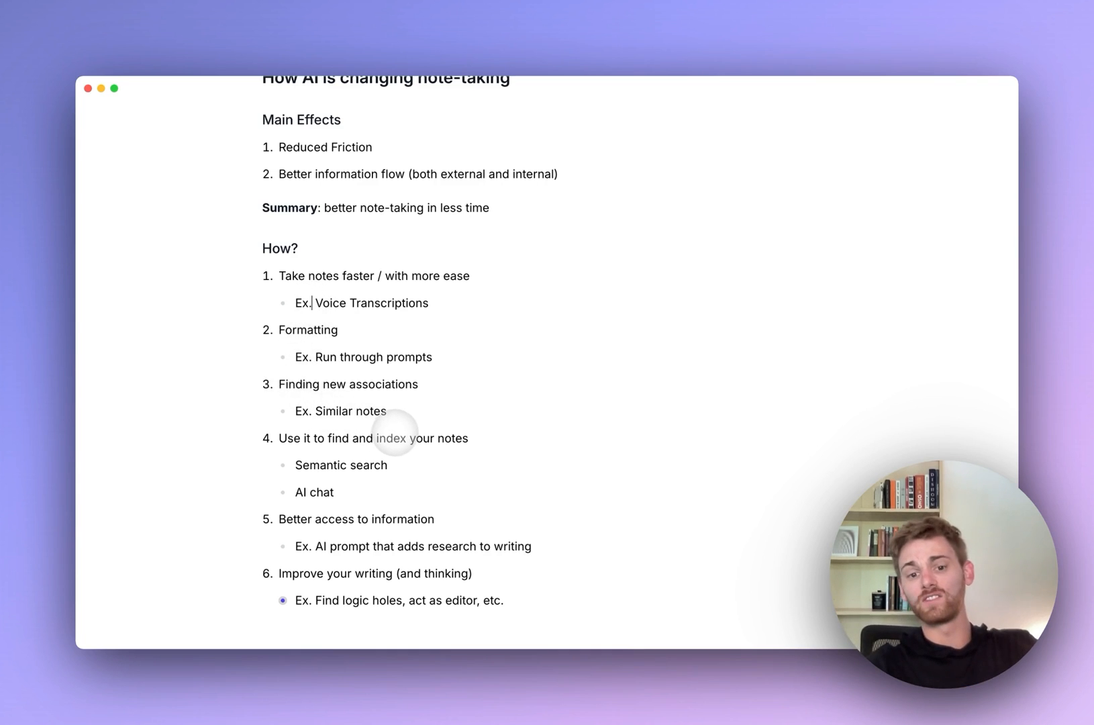
mouse_move(420, 461)
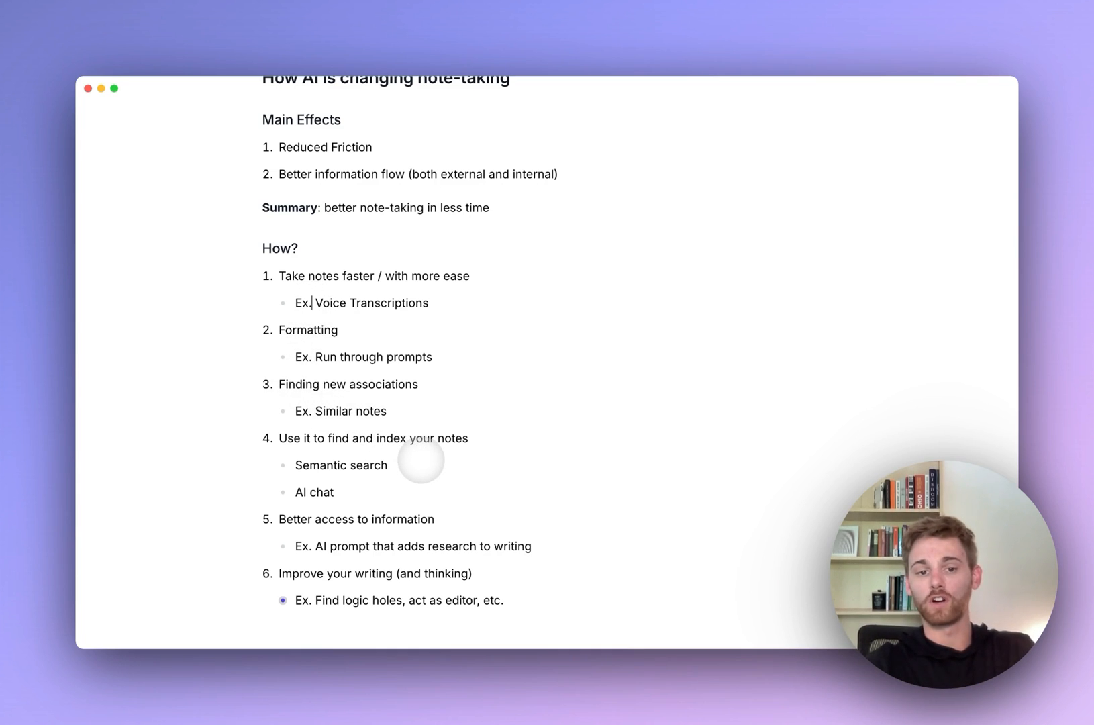